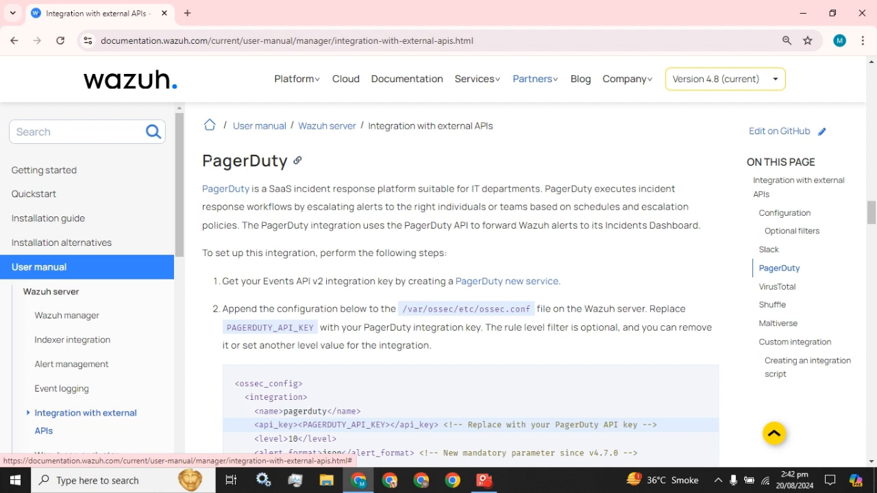
- Open the PagerDuty website link in a new tab beside the Wazuh guide
right_click(225, 188)
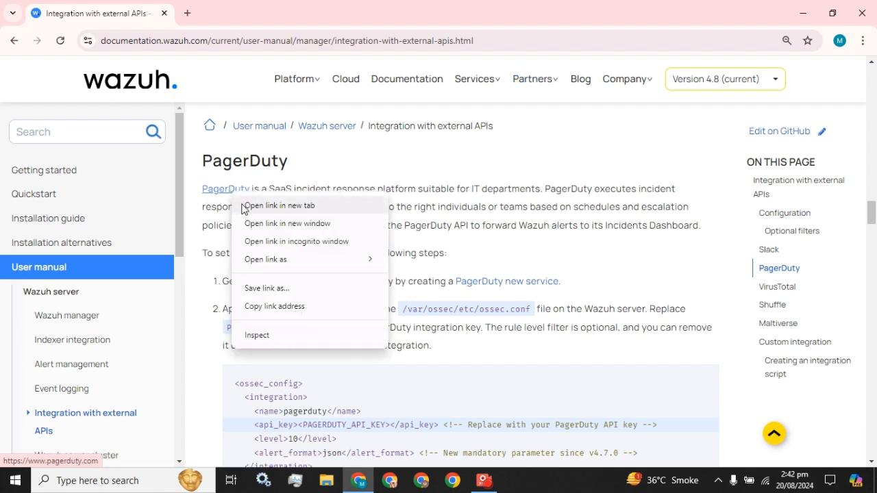
click(280, 205)
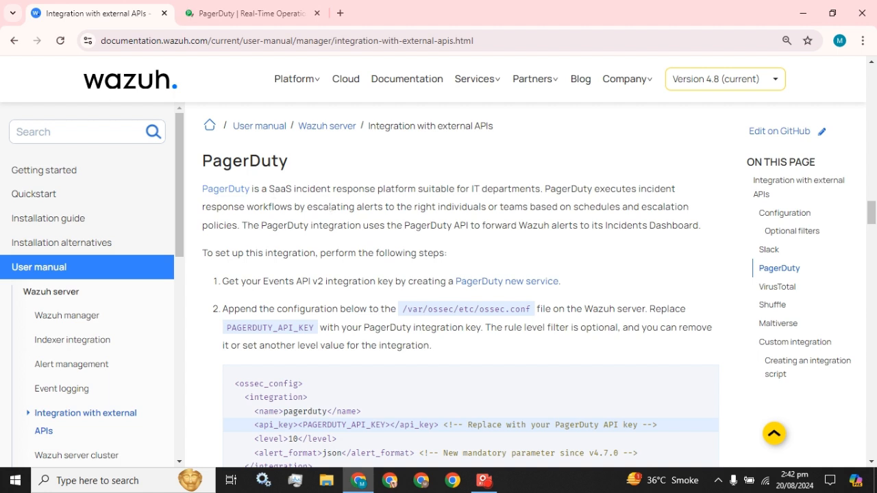
mouse_move(363, 201)
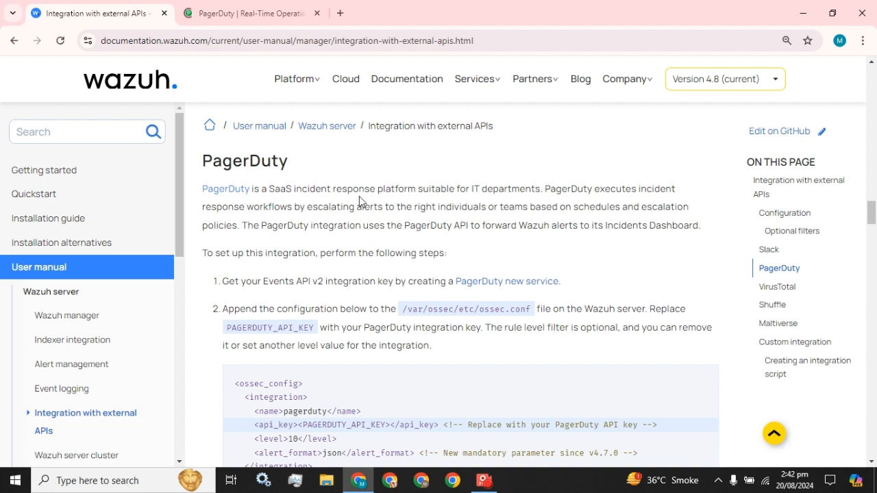
mouse_move(359, 201)
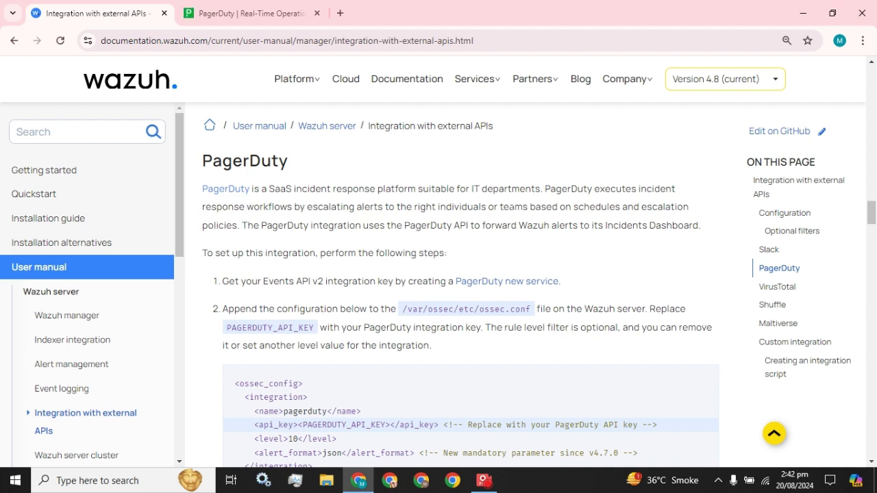
mouse_move(700, 218)
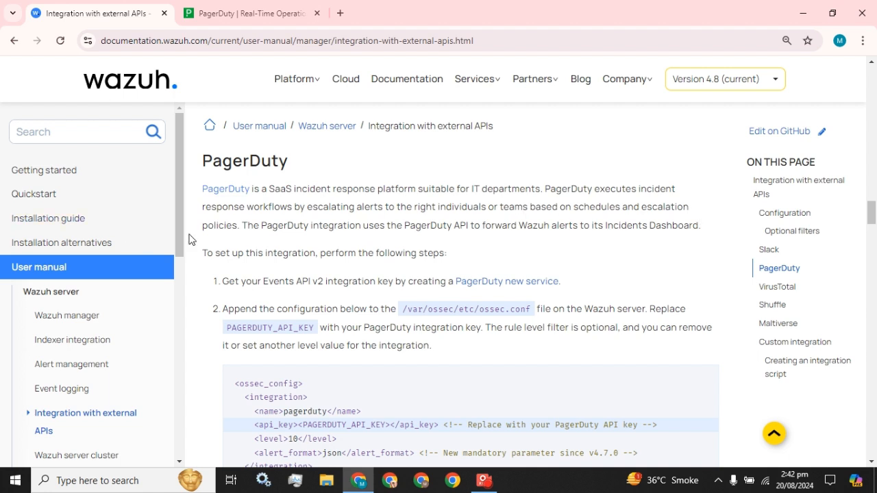
mouse_move(315, 241)
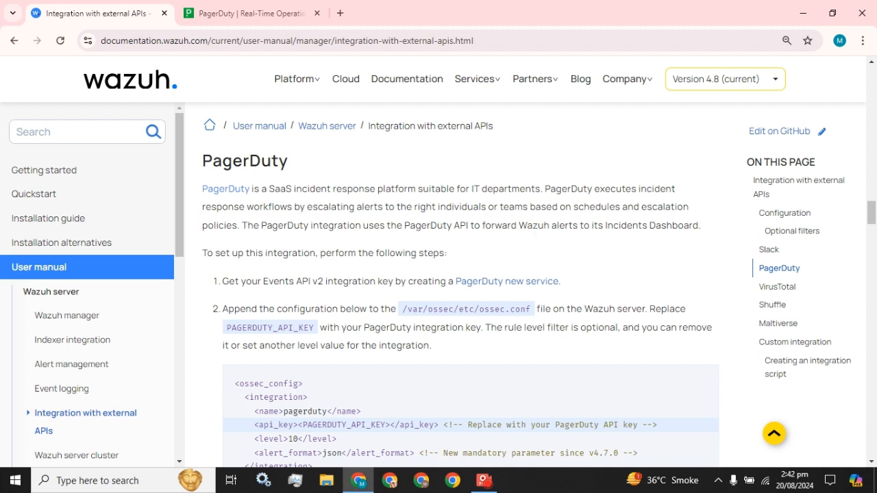
scroll(down, 3)
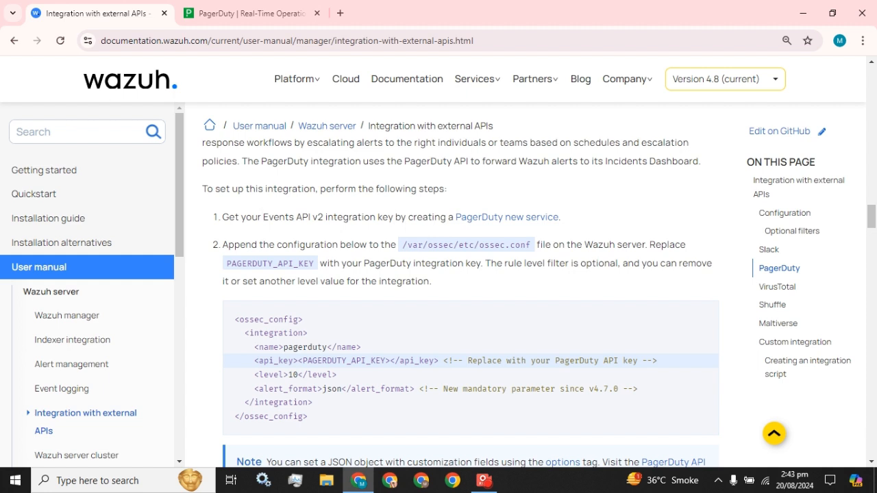
mouse_move(231, 237)
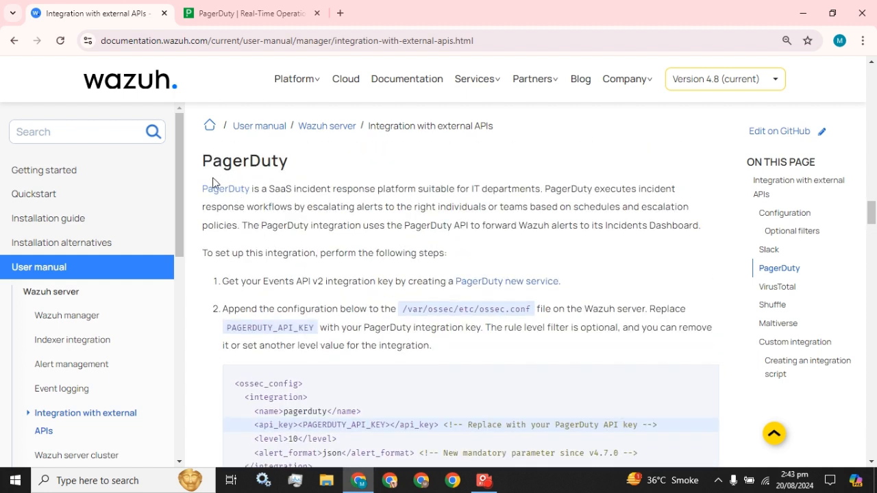
mouse_move(256, 184)
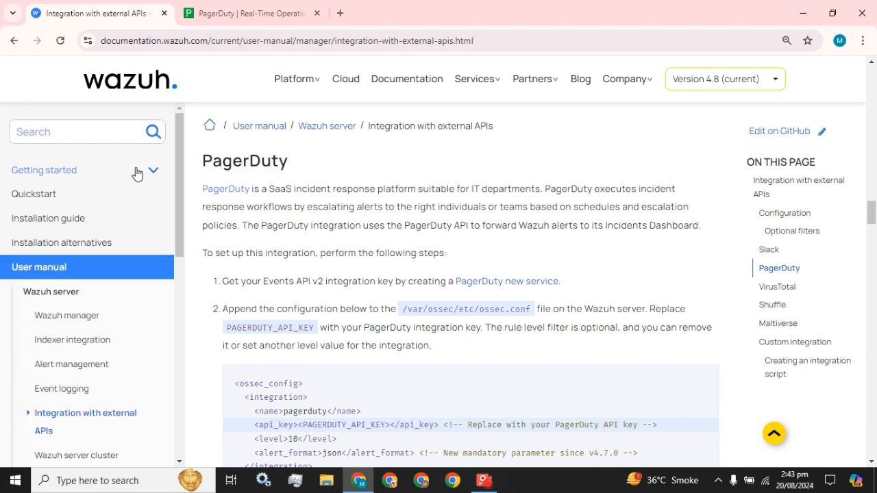
- Load PagerDuty's START FOR FREE sign-up page, then return to the Wazuh docs tab
click(254, 13)
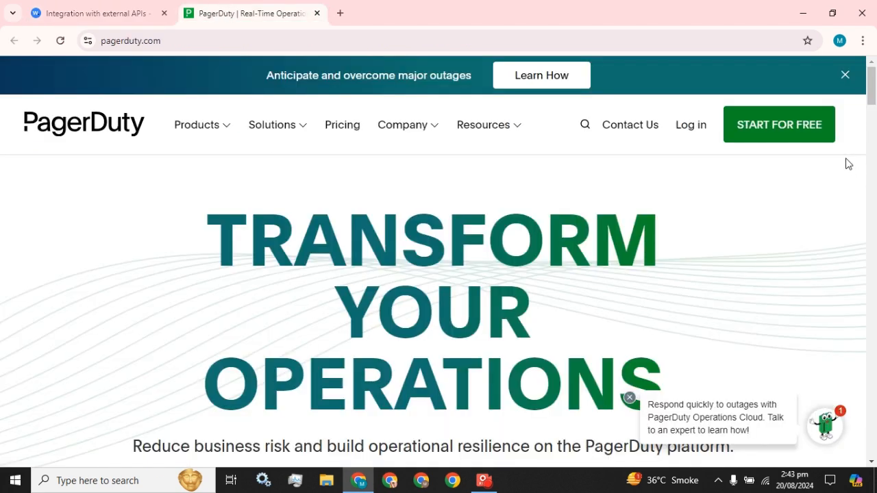
mouse_move(781, 140)
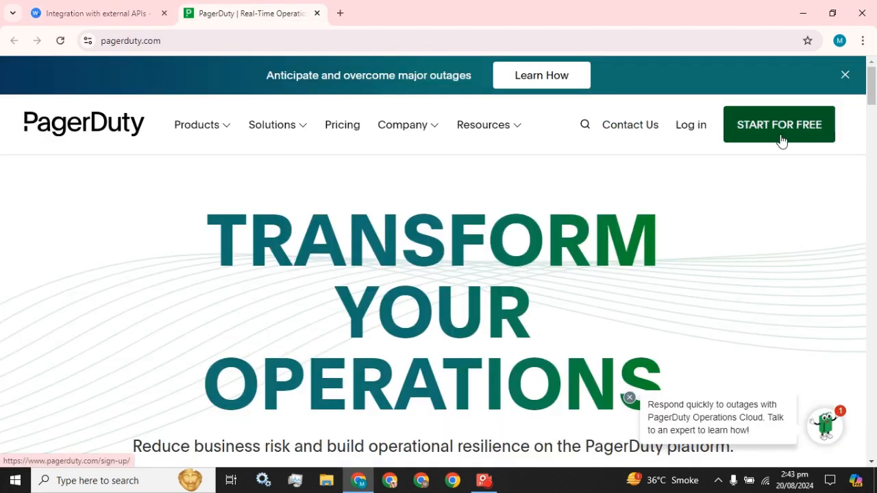
click(778, 124)
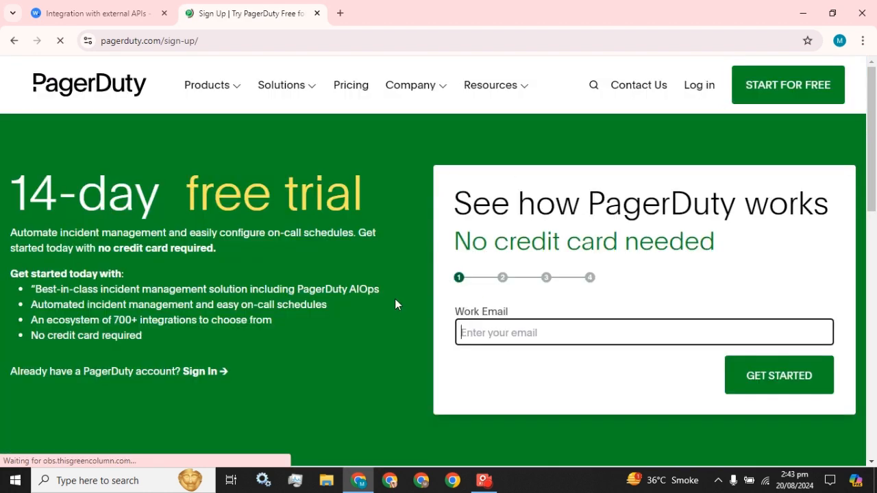
mouse_move(451, 325)
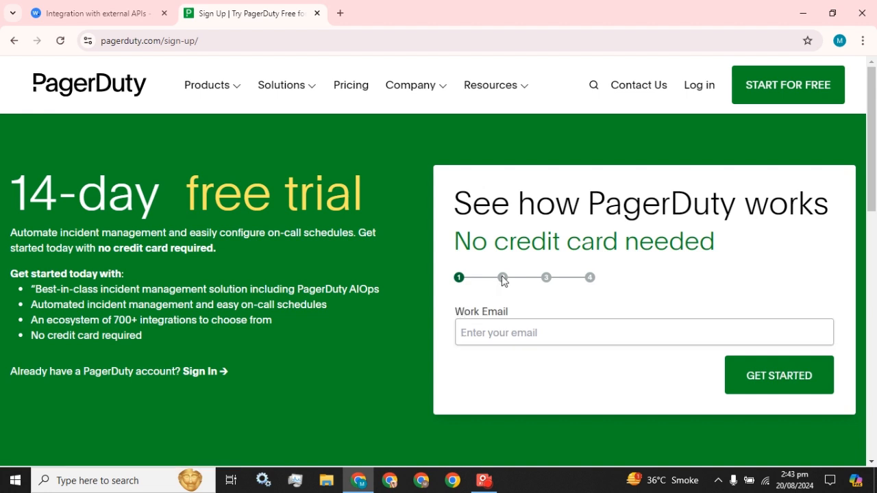
mouse_move(443, 235)
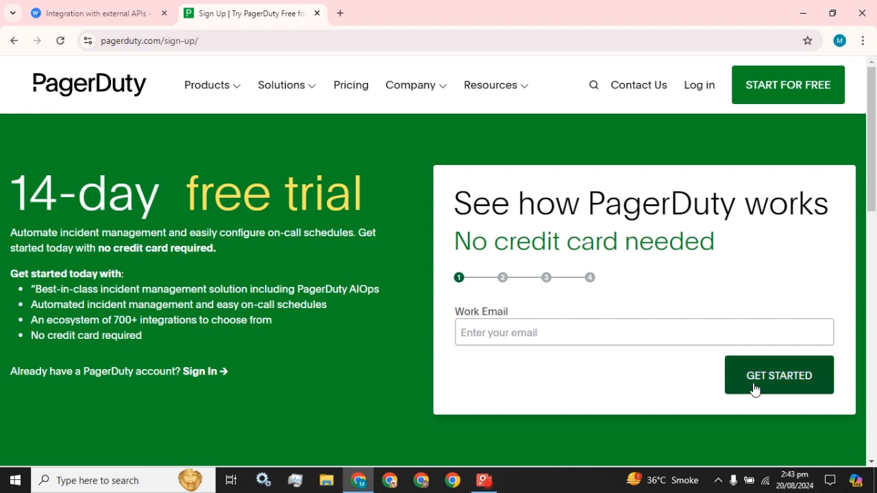
mouse_move(7, 205)
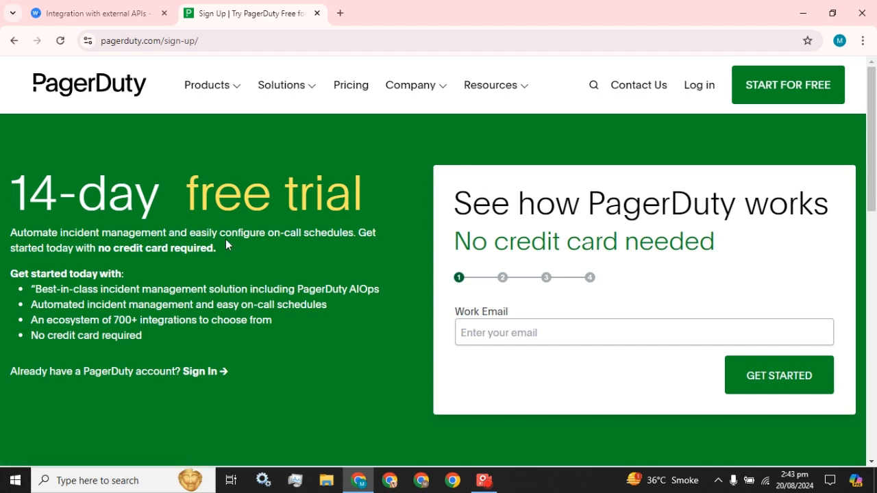
mouse_move(301, 238)
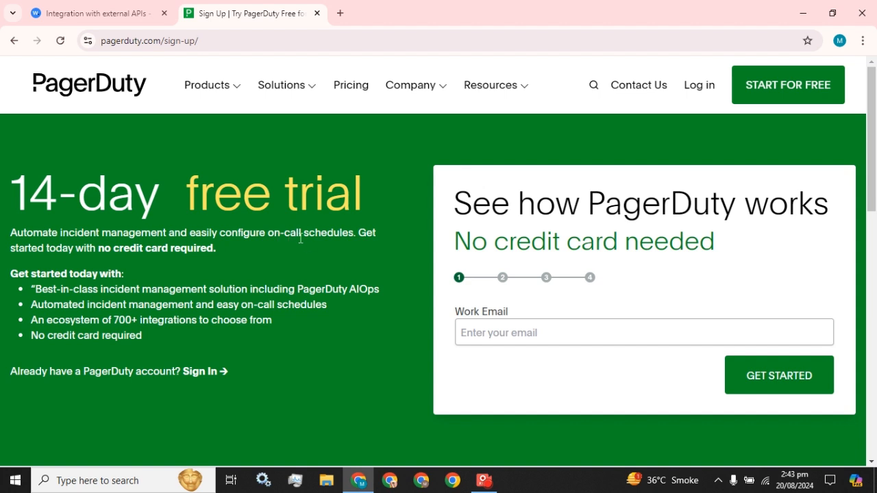
mouse_move(94, 255)
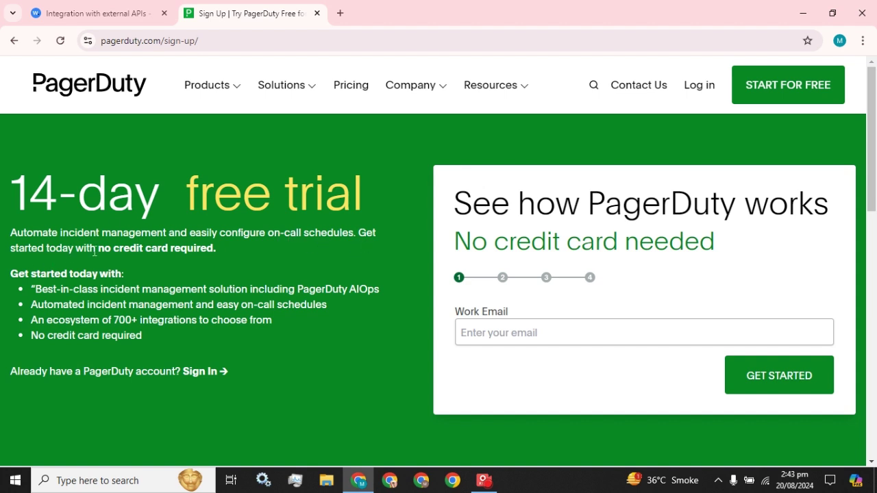
mouse_move(56, 269)
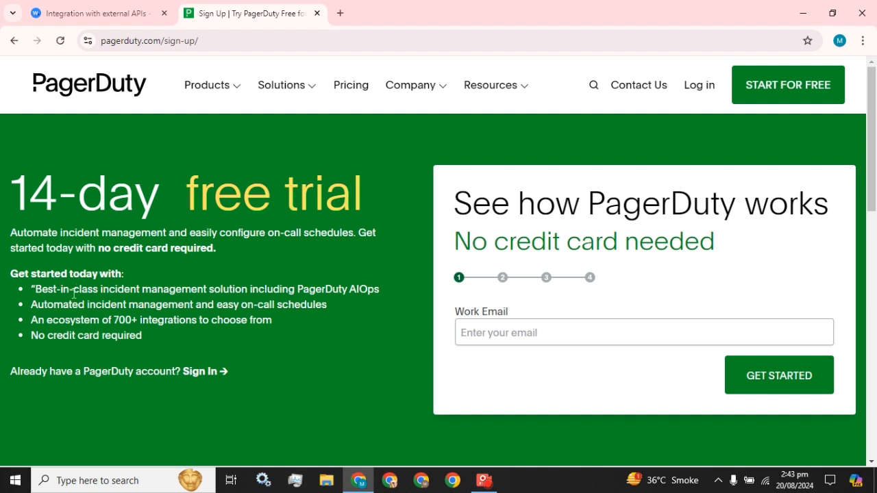
mouse_move(183, 295)
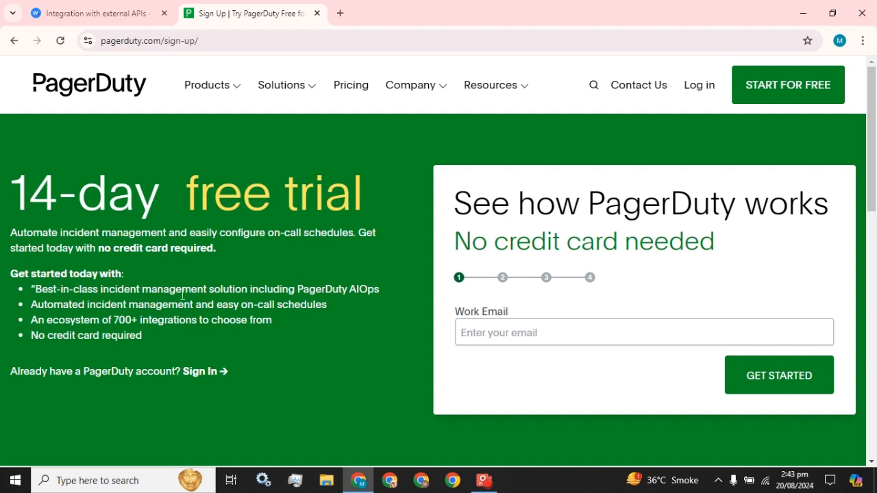
mouse_move(327, 303)
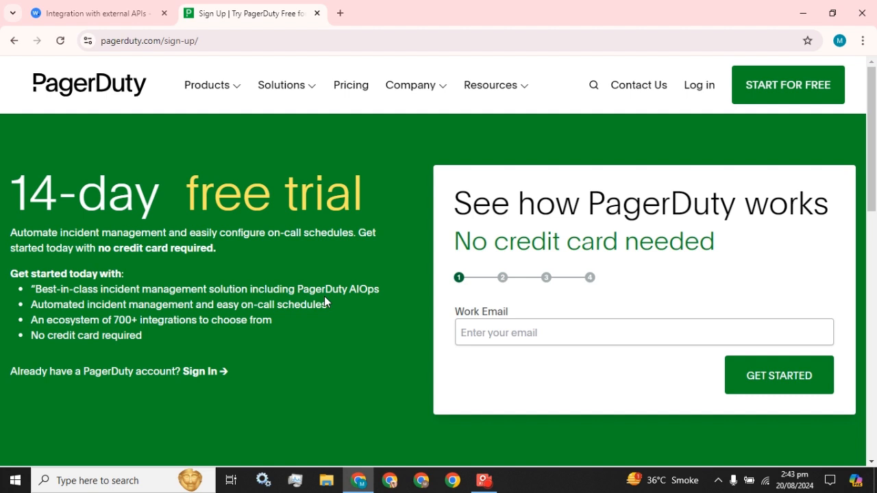
mouse_move(168, 306)
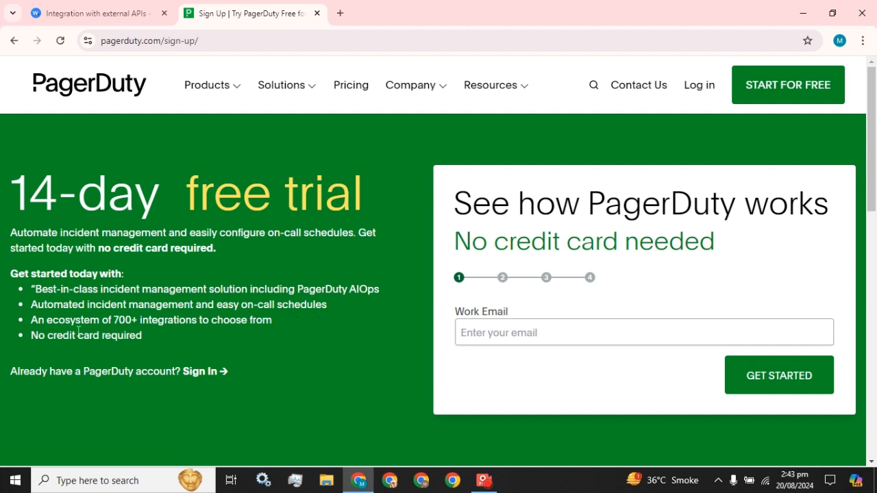
mouse_move(140, 324)
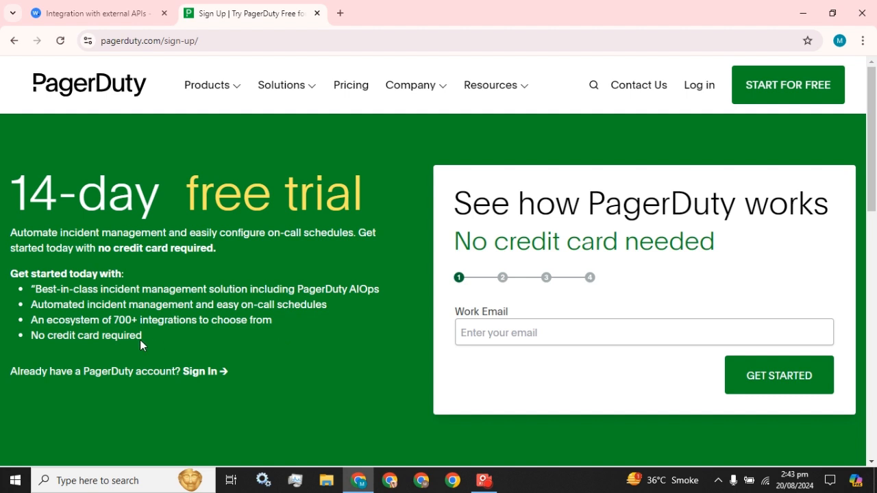
mouse_move(44, 375)
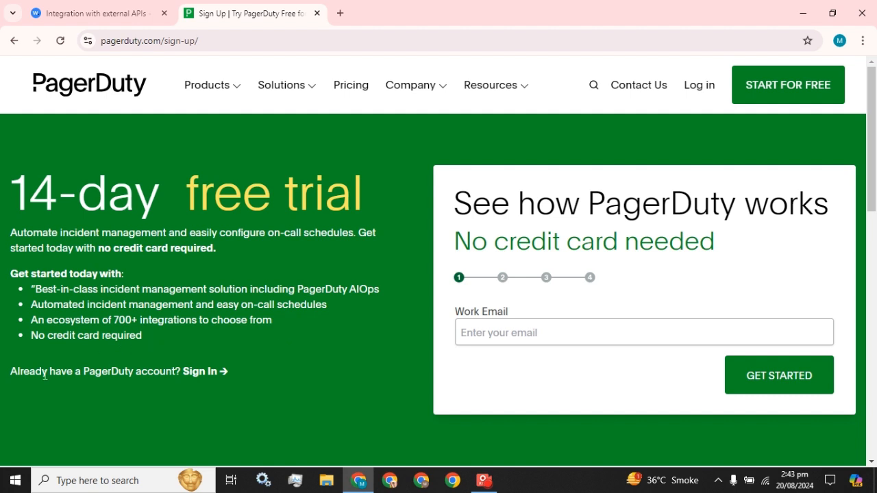
mouse_move(170, 194)
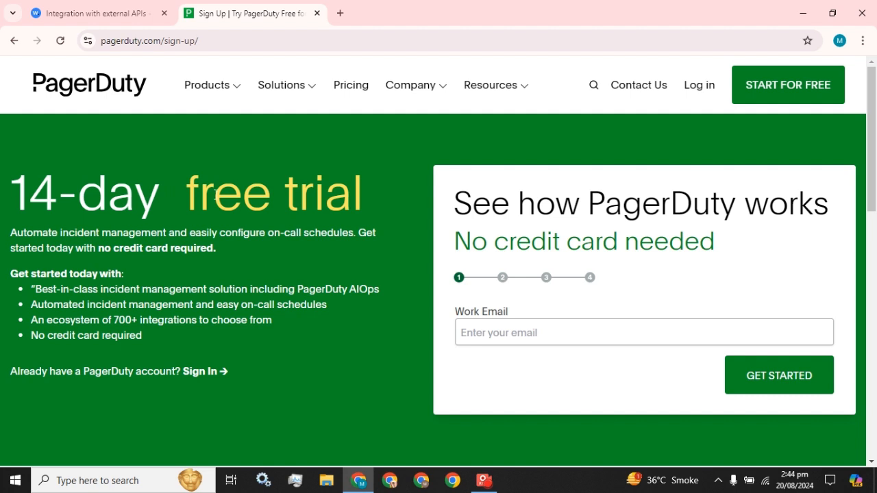
mouse_move(96, 304)
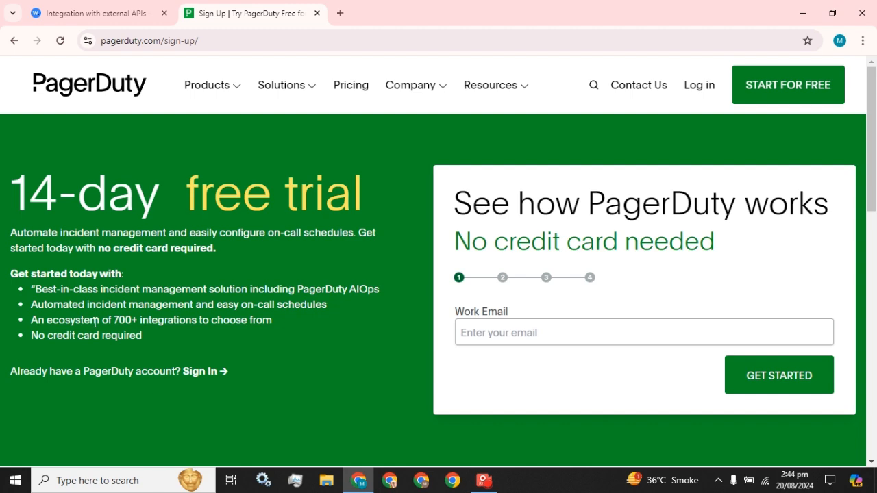
click(96, 13)
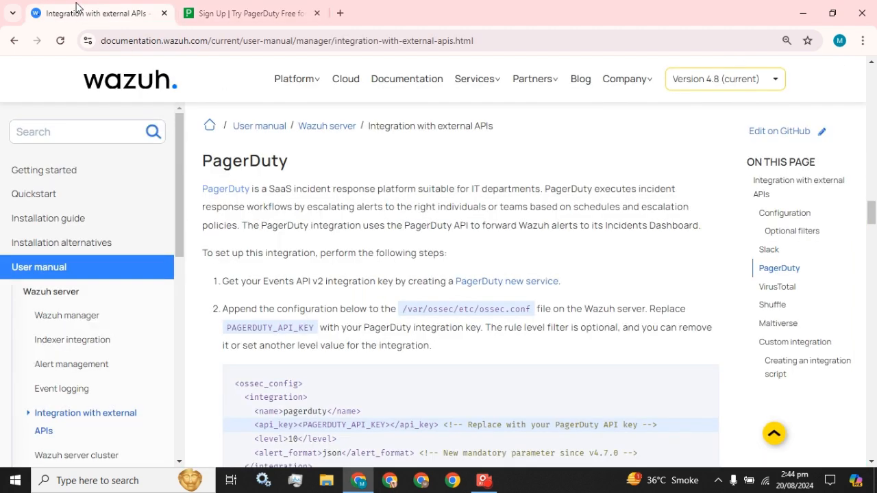
- Scroll the Wazuh PagerDuty guide to show the full ossec.conf integration block
click(246, 13)
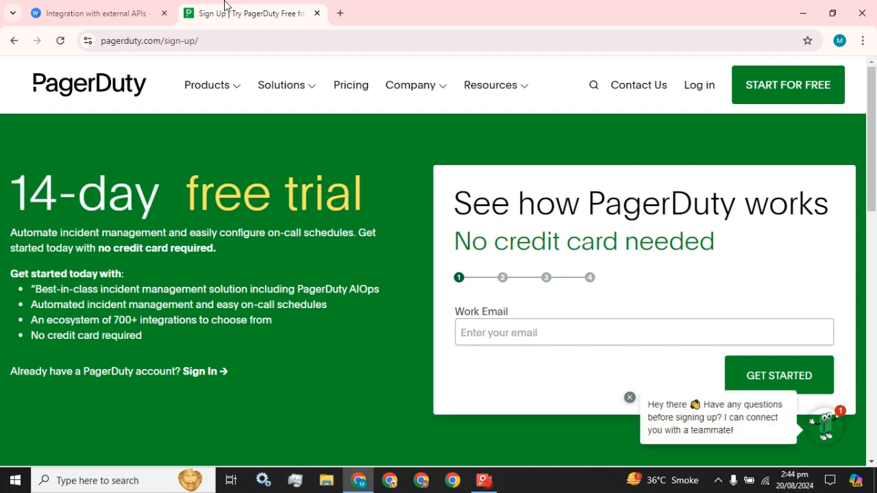
click(96, 13)
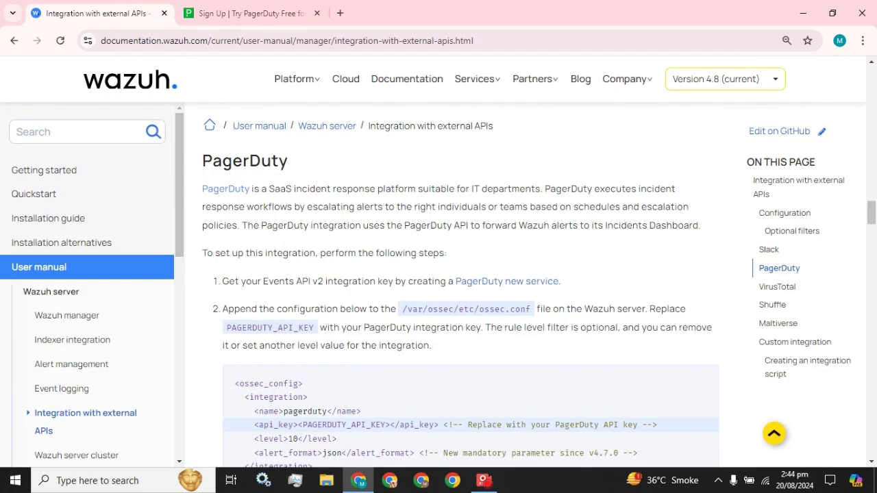
scroll(down, 3)
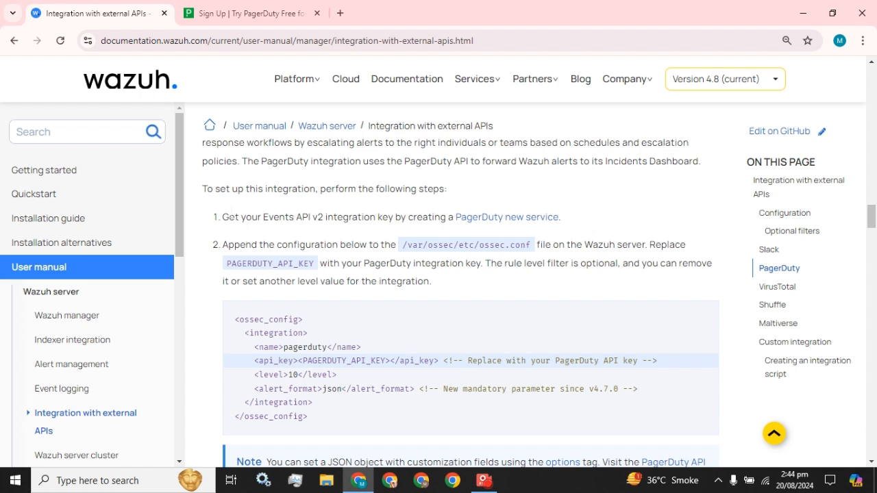
mouse_move(321, 230)
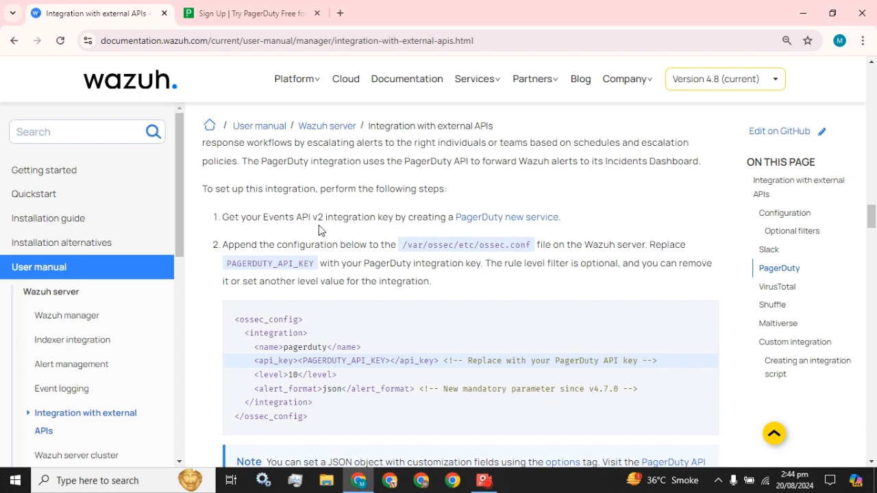
mouse_move(428, 229)
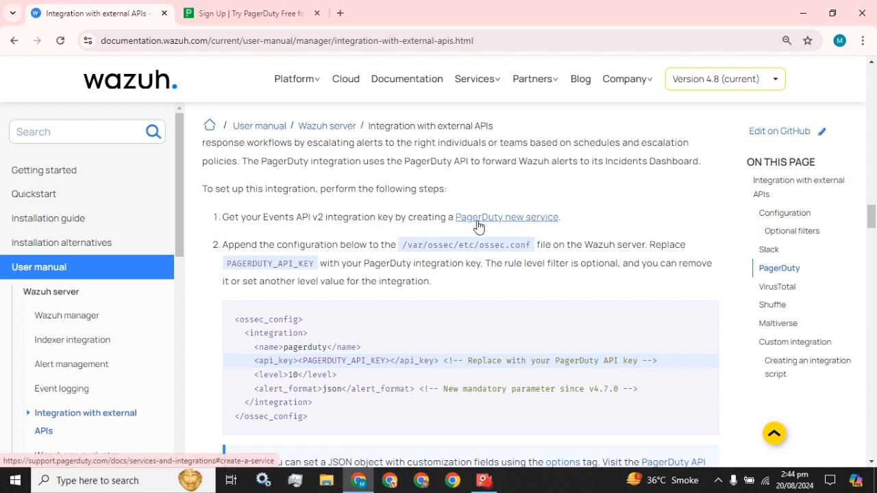
mouse_move(512, 224)
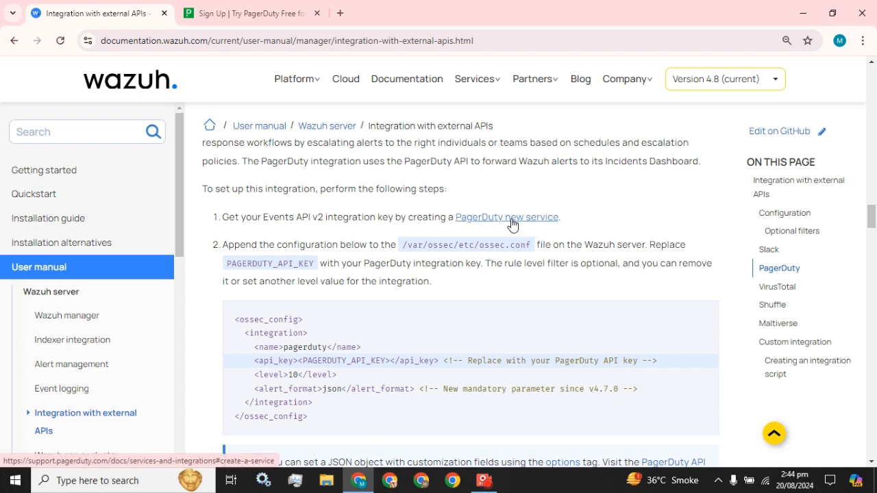
- Read PagerDuty's Create a Service guide in a new tab, then revisit the sign-up page
click(506, 217)
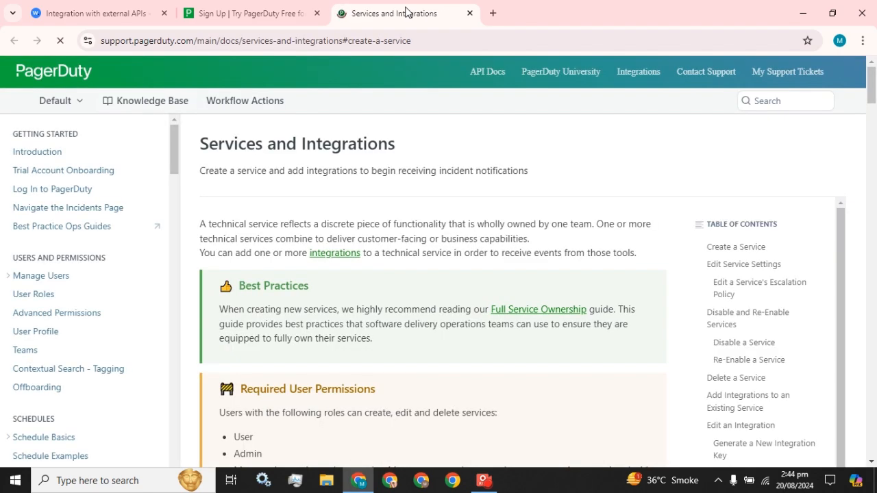
scroll(down, 3)
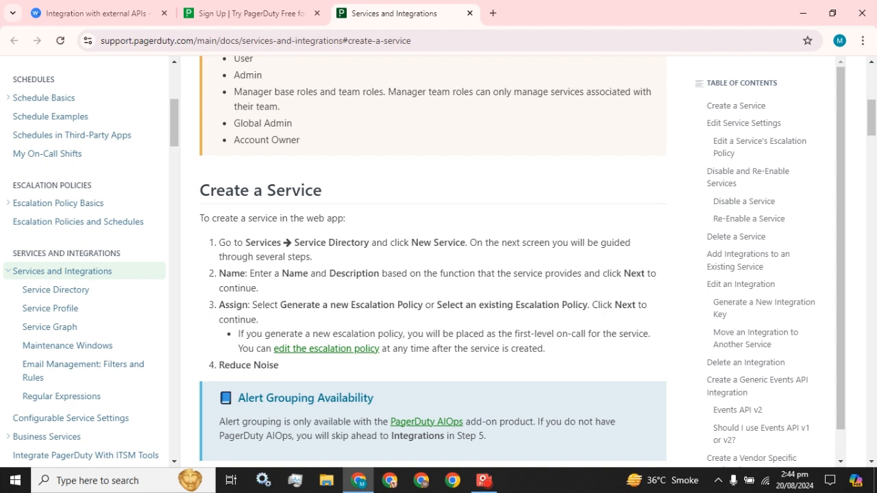
mouse_move(284, 251)
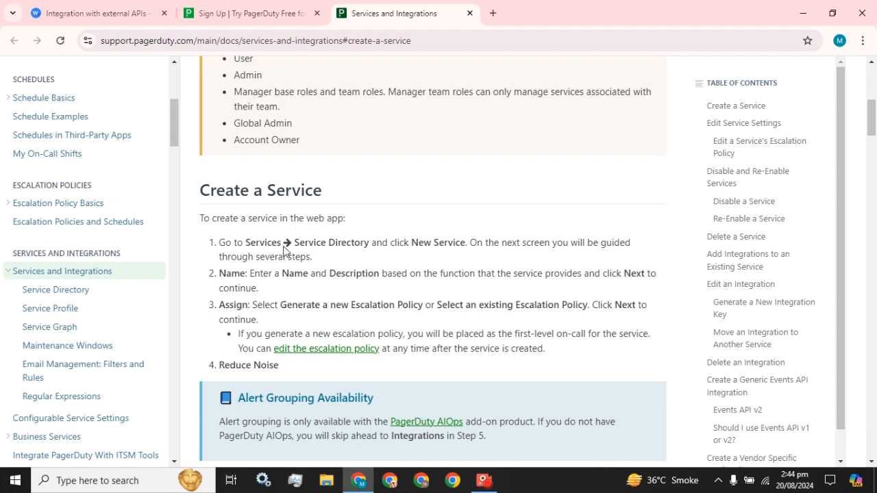
mouse_move(430, 256)
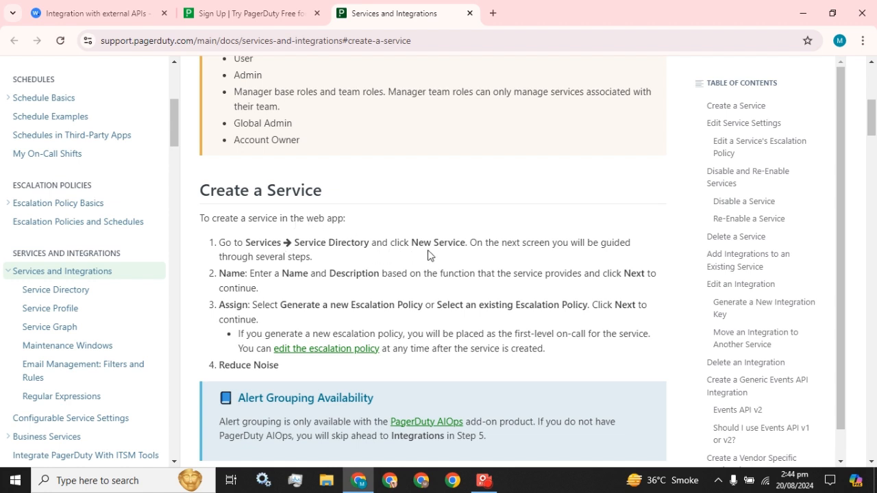
mouse_move(542, 258)
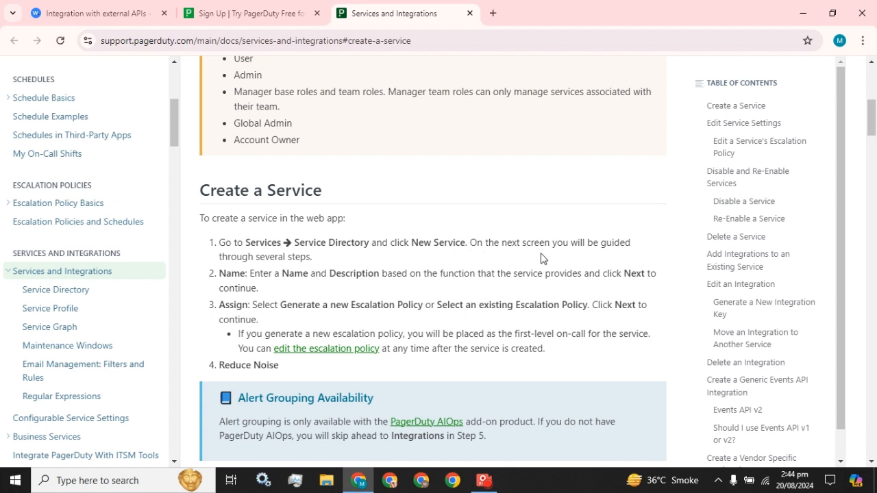
mouse_move(323, 266)
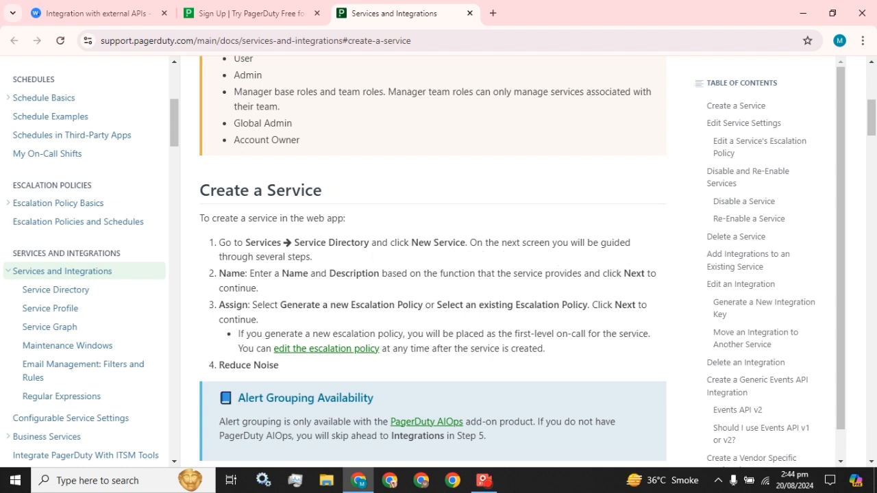
mouse_move(421, 300)
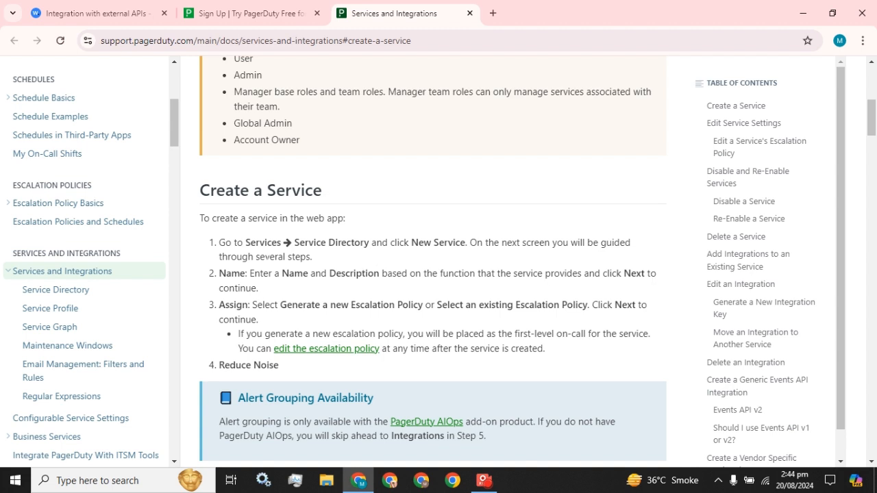
scroll(down, 3)
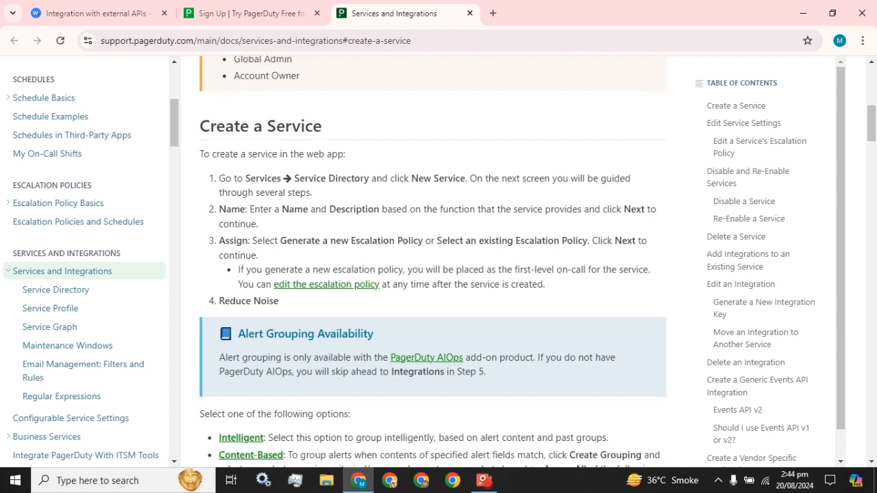
mouse_move(541, 256)
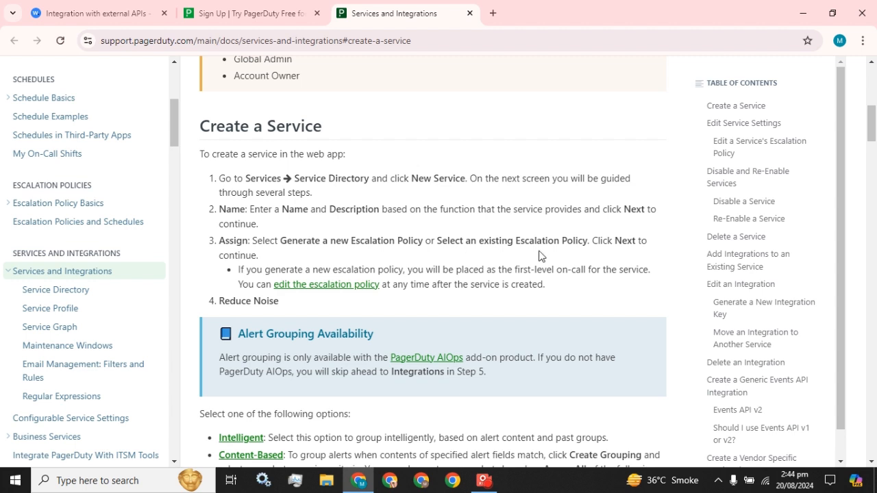
mouse_move(250, 283)
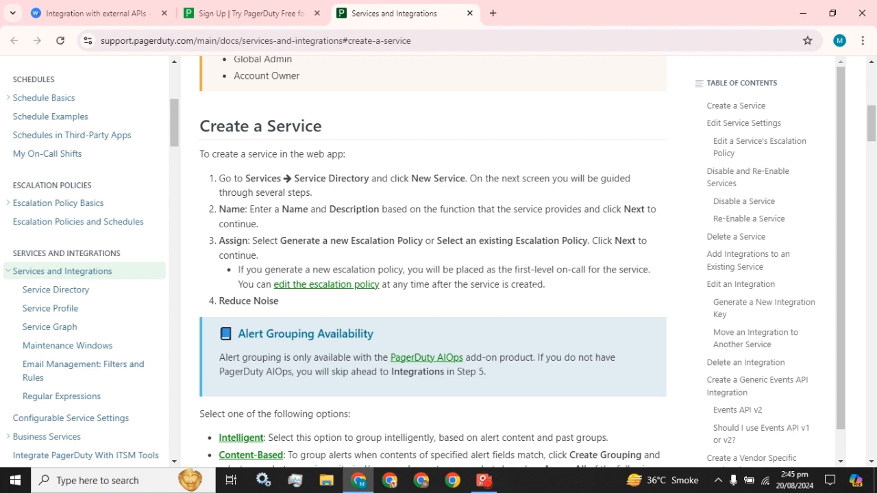
mouse_move(346, 284)
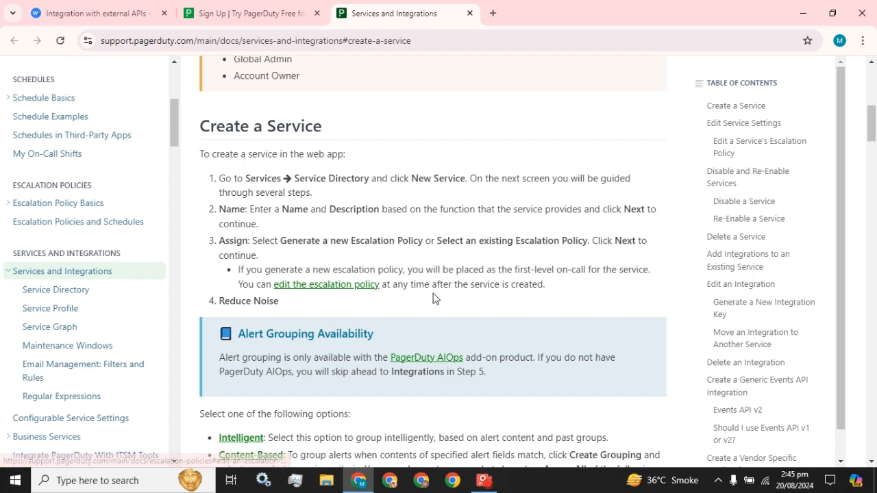
mouse_move(425, 300)
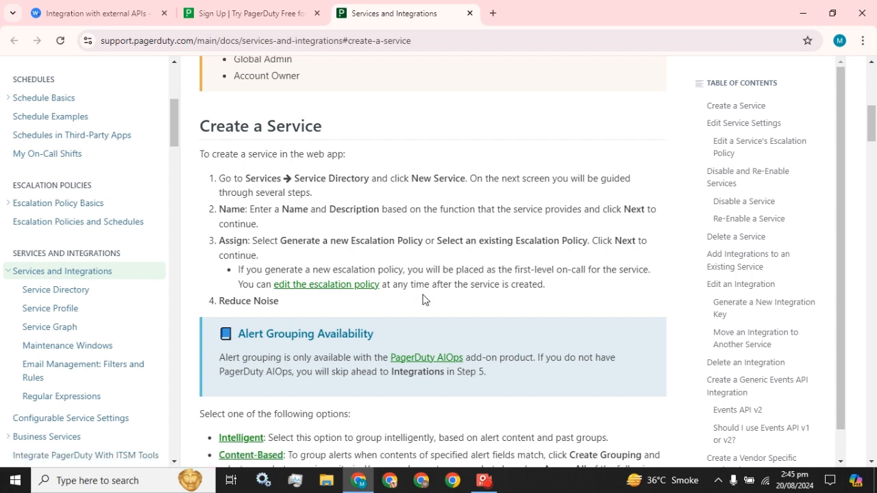
scroll(down, 3)
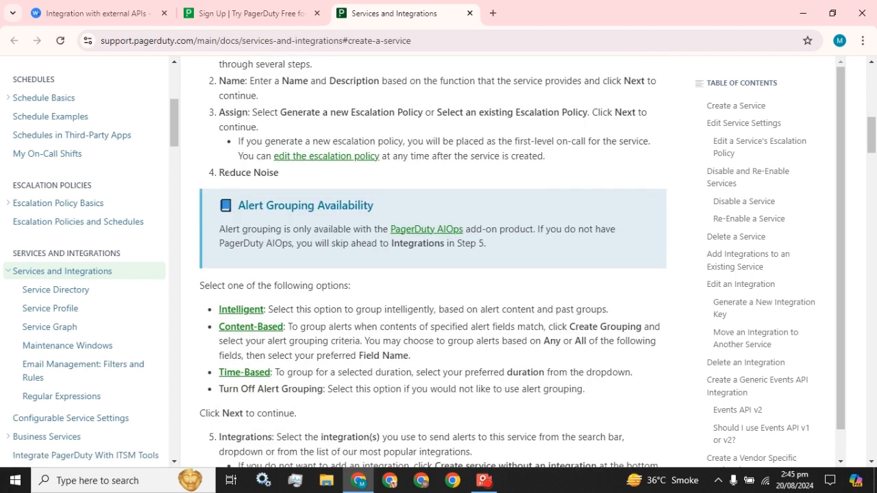
scroll(down, 3)
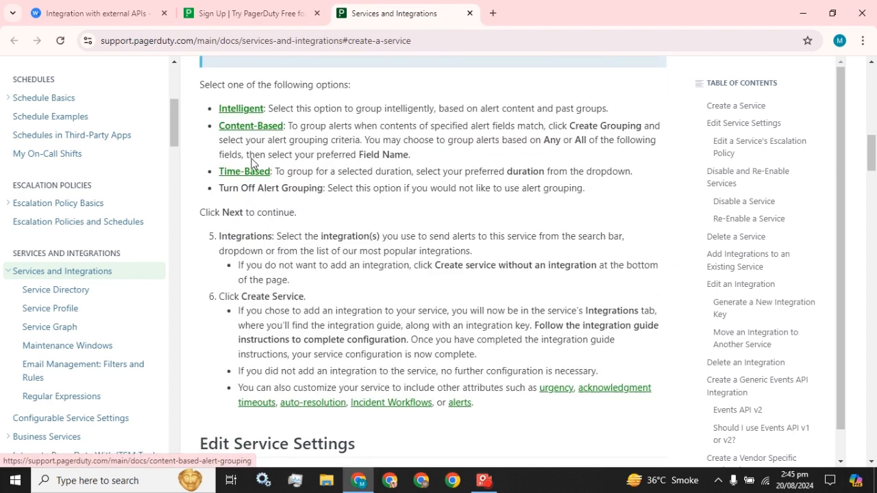
scroll(down, 3)
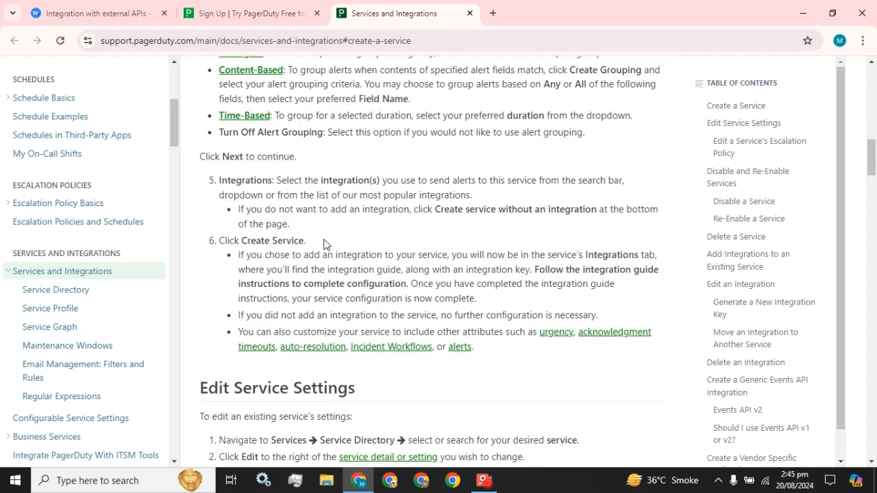
click(245, 13)
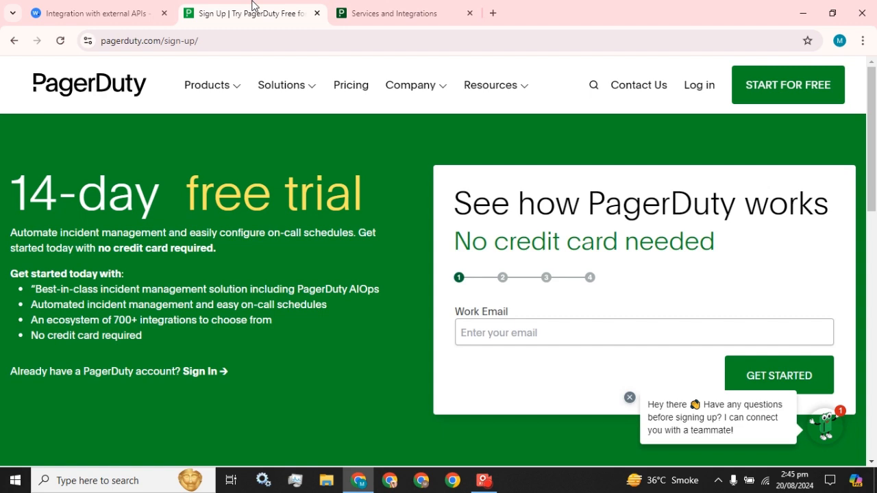
- Back in the Wazuh guide, highlight the /var/ossec/etc/ossec.conf path in step 2
click(103, 13)
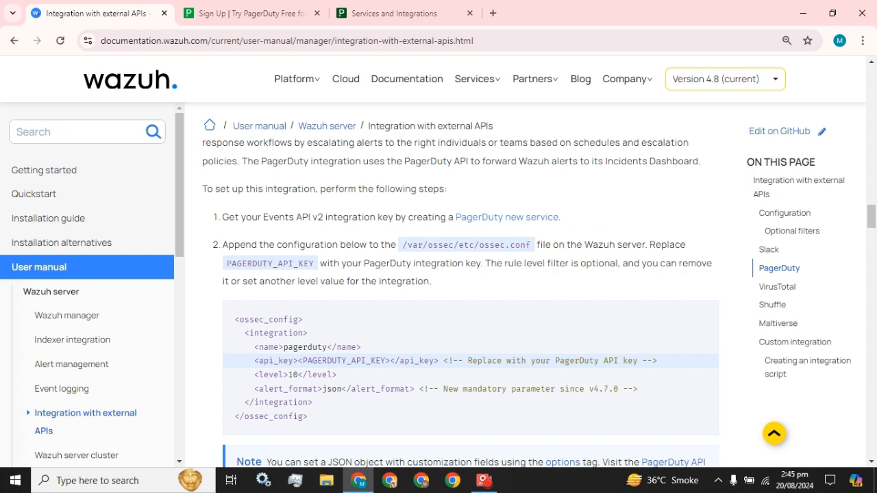
mouse_move(392, 255)
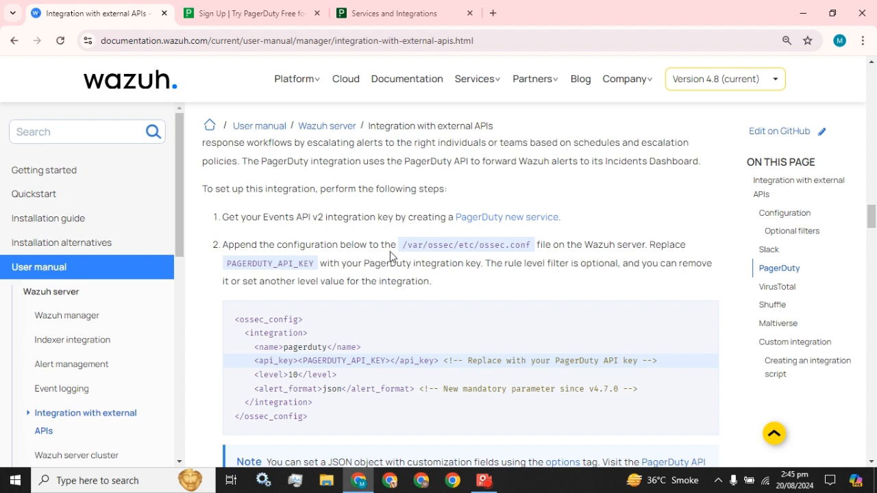
double_click(411, 244)
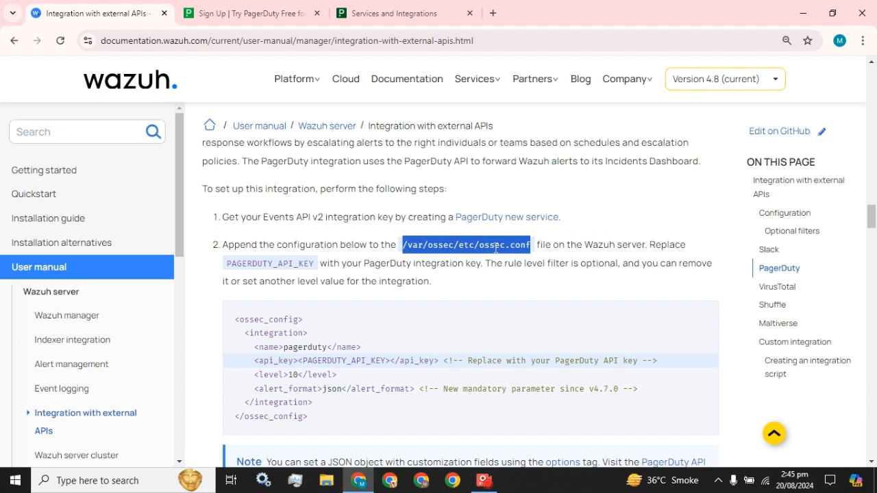
mouse_move(499, 257)
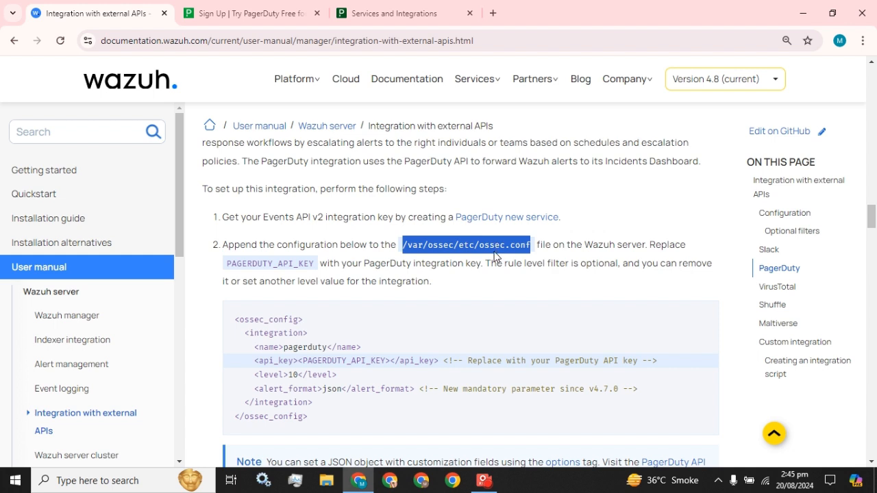
mouse_move(463, 257)
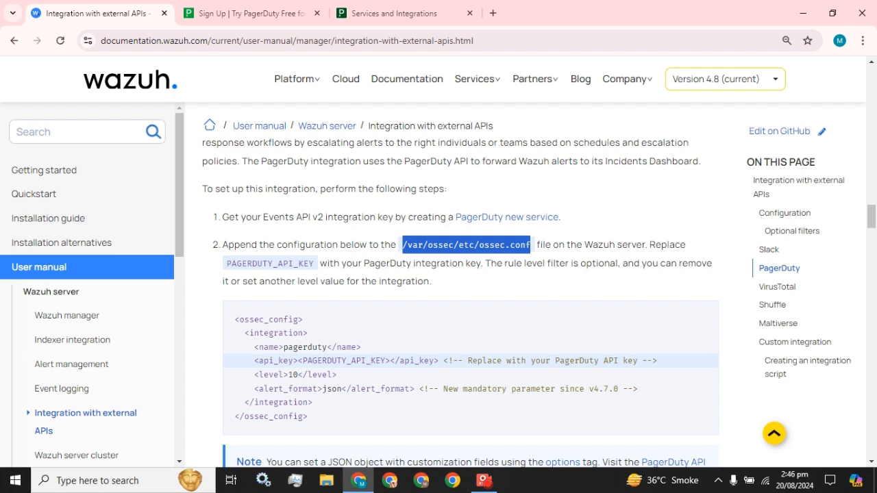
mouse_move(237, 274)
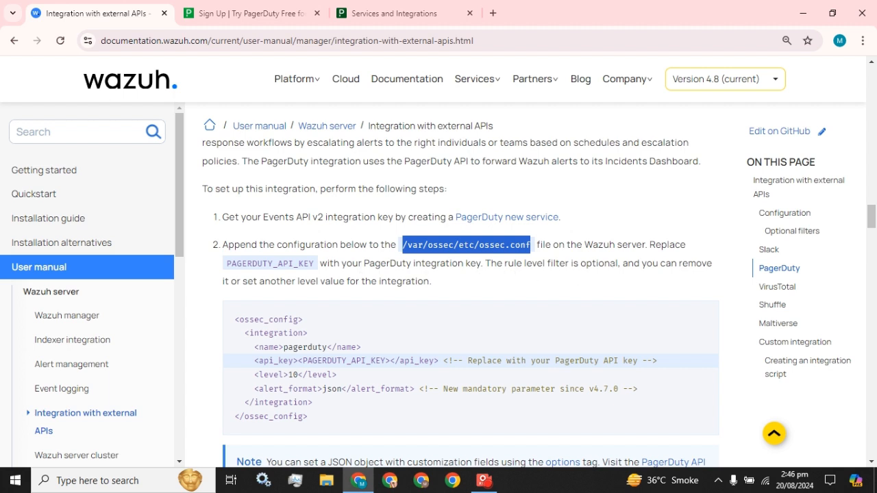
mouse_move(252, 293)
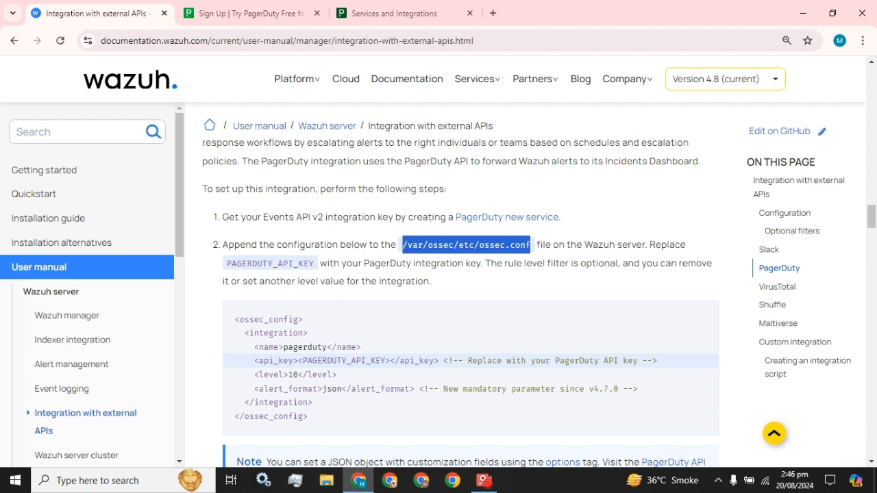
scroll(down, 3)
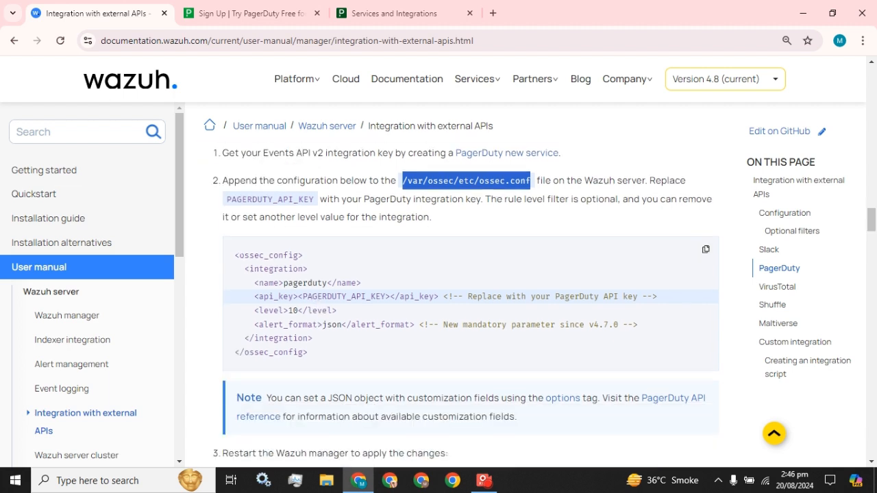
double_click(277, 255)
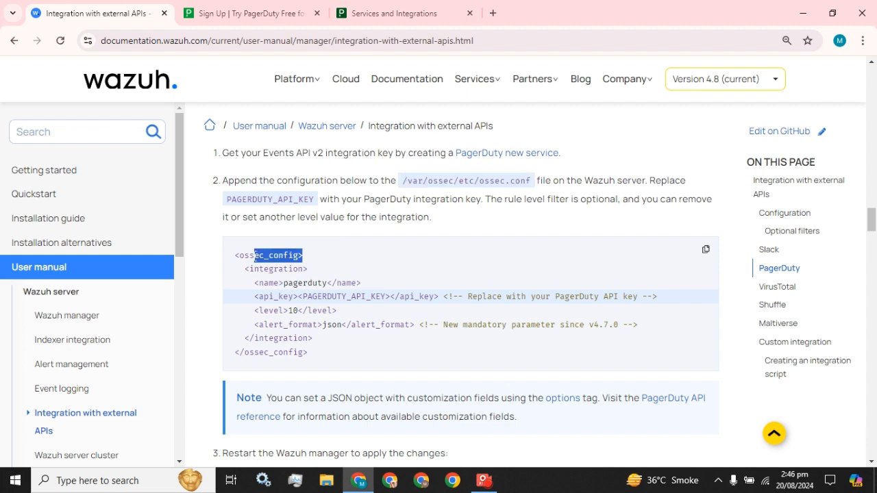
double_click(277, 254)
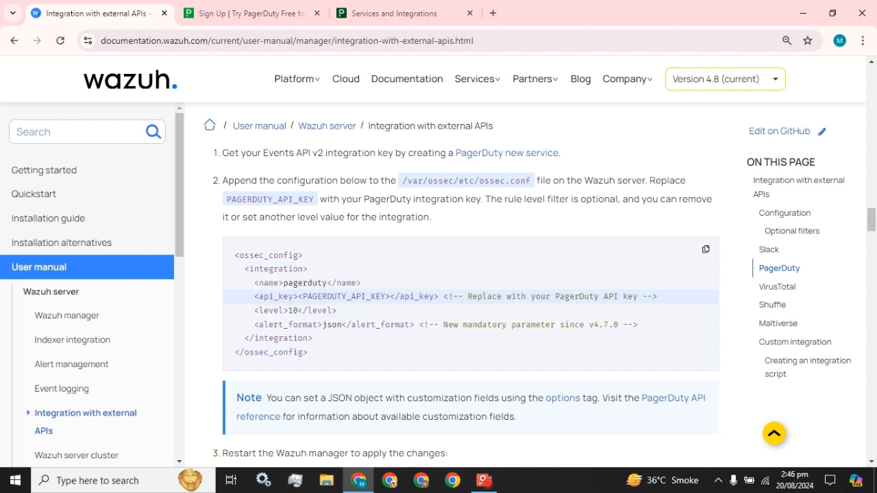
mouse_move(317, 298)
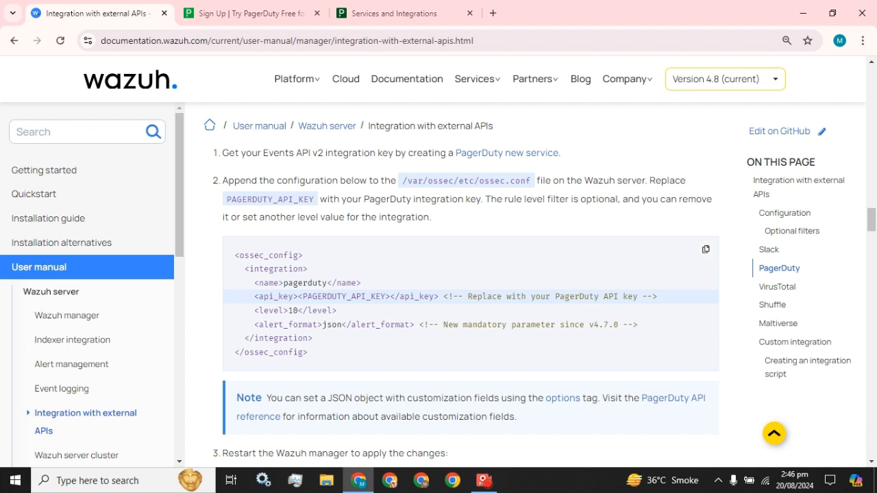
mouse_move(513, 298)
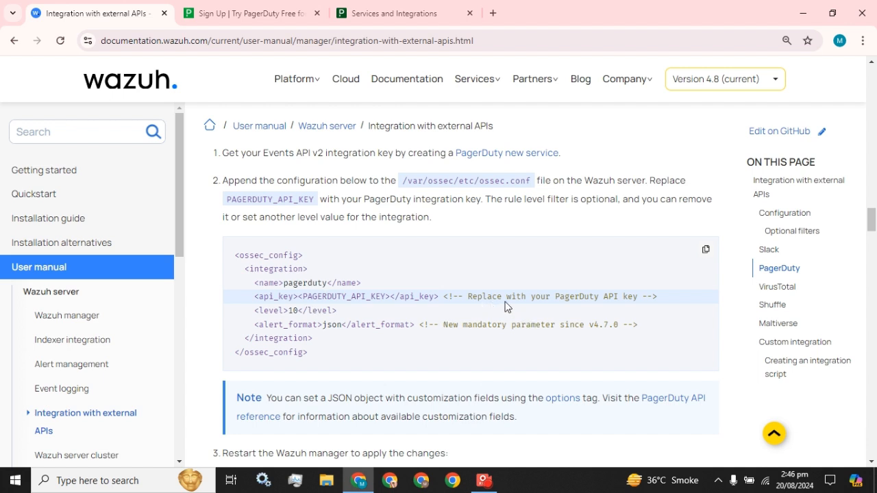
mouse_move(451, 139)
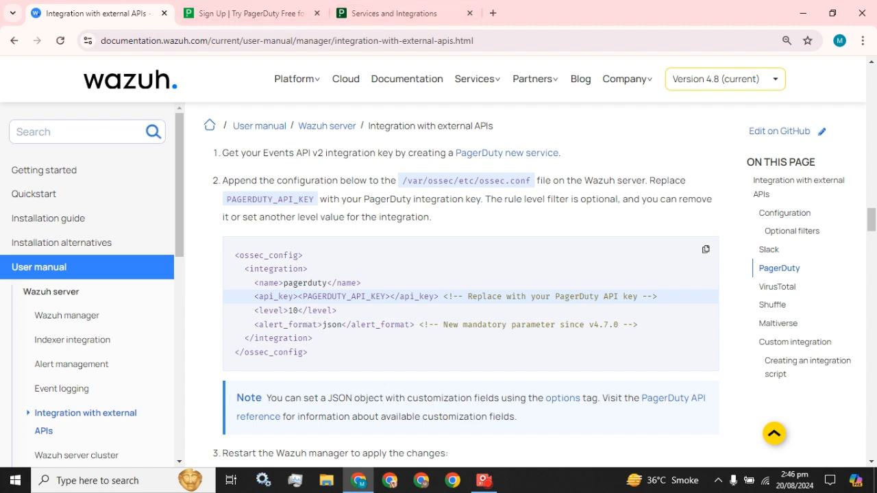
double_click(297, 310)
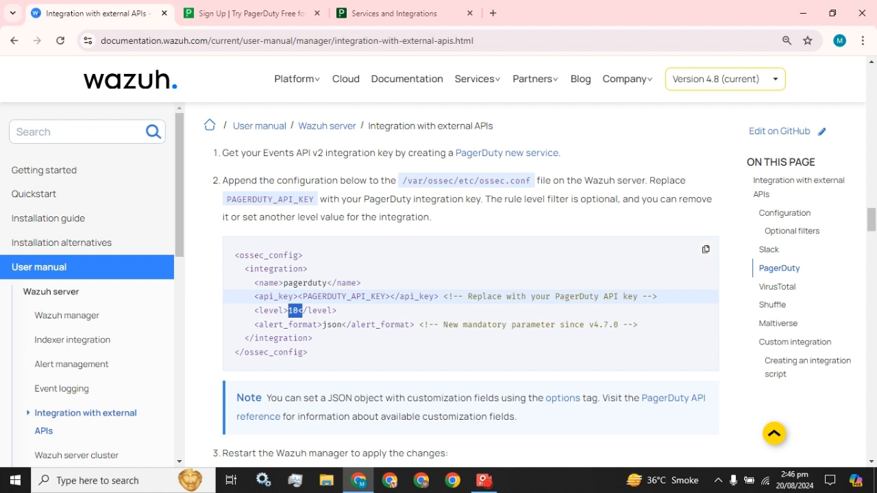
mouse_move(462, 336)
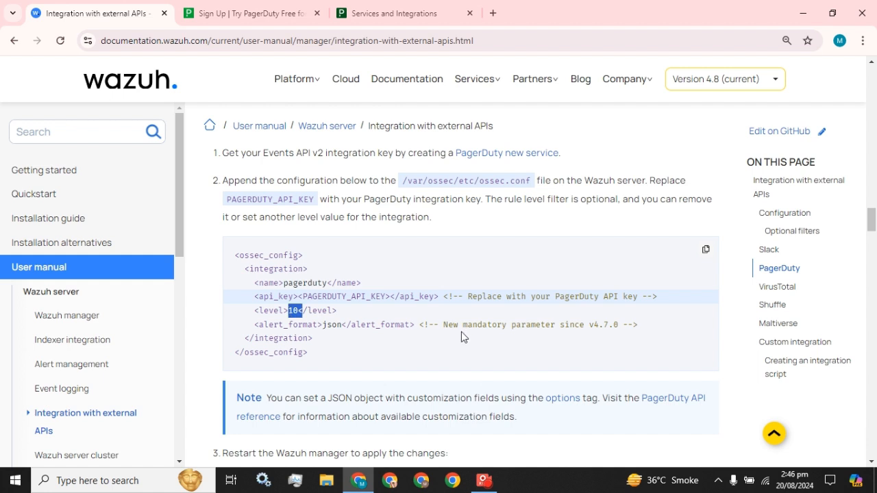
mouse_move(585, 339)
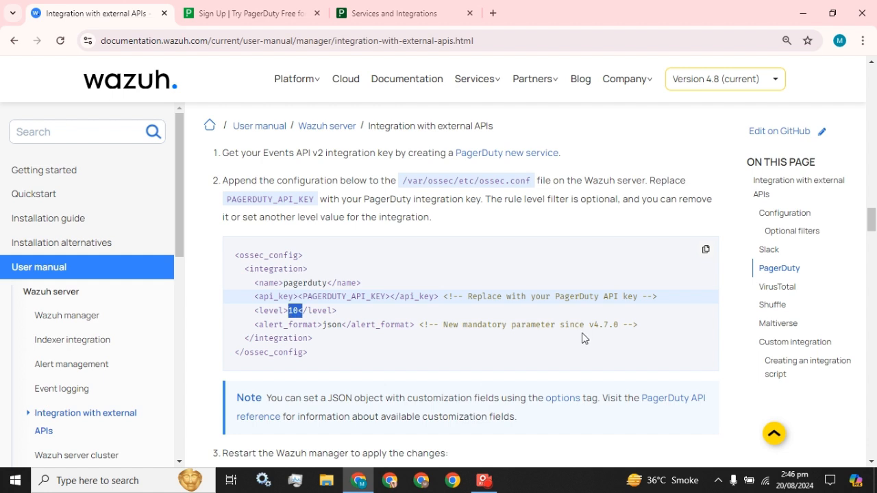
double_click(601, 324)
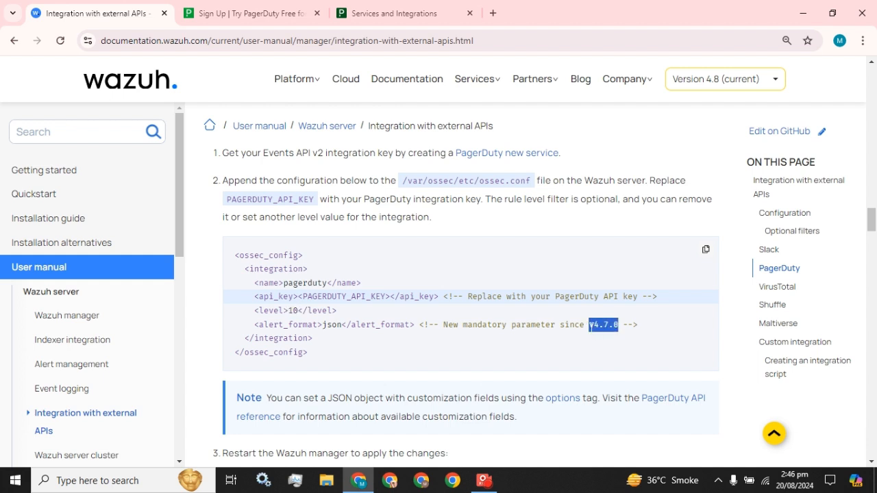
mouse_move(597, 340)
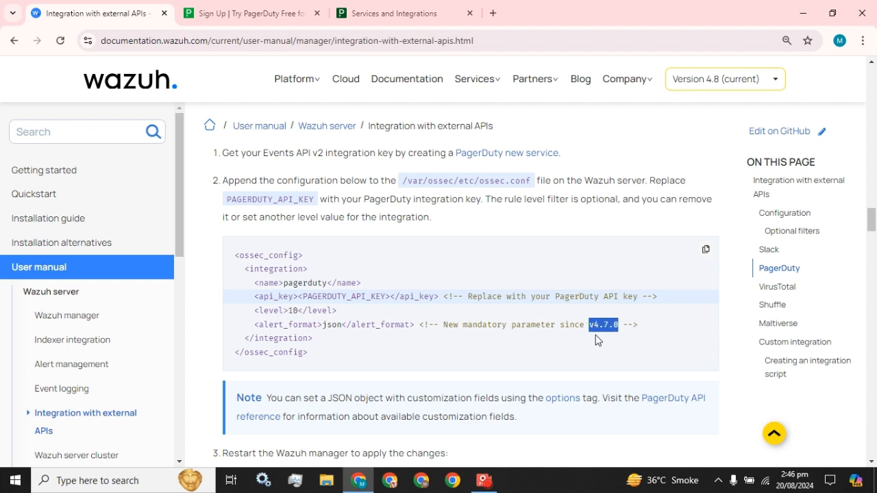
mouse_move(356, 349)
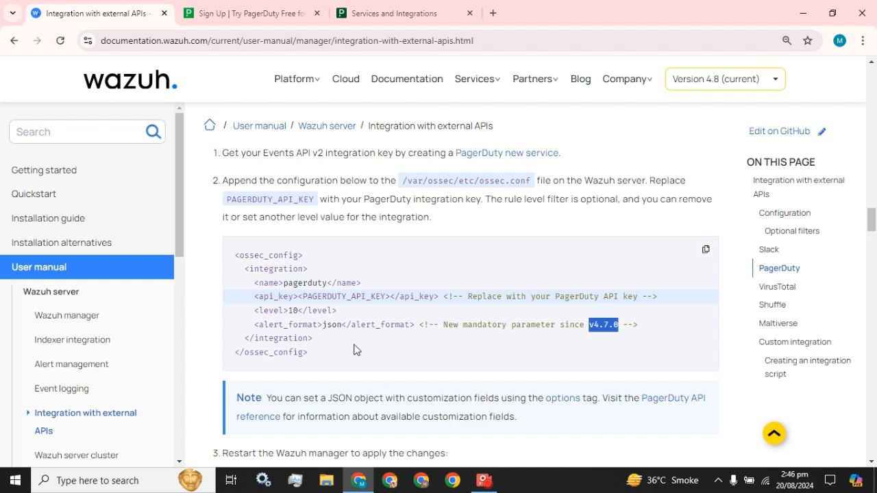
- Scroll down to step 3, systemctl restart wazuh-manager, and the PagerDuty dashboard screenshot
scroll(down, 3)
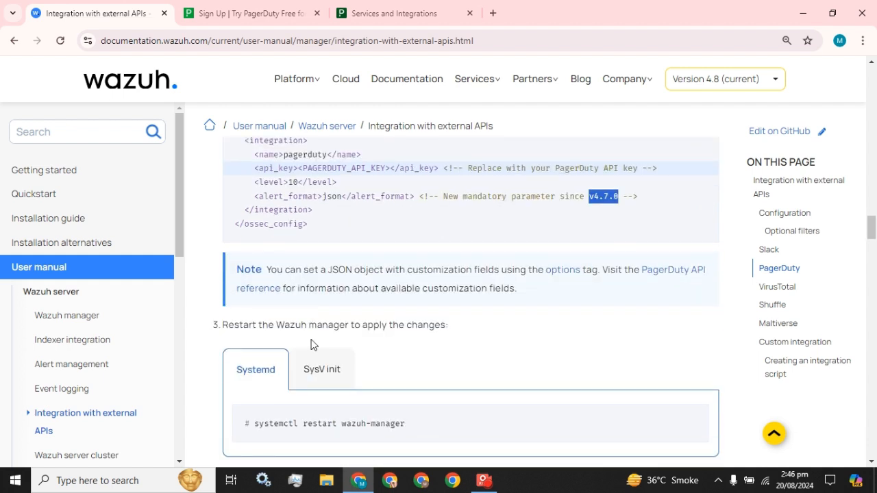
scroll(down, 3)
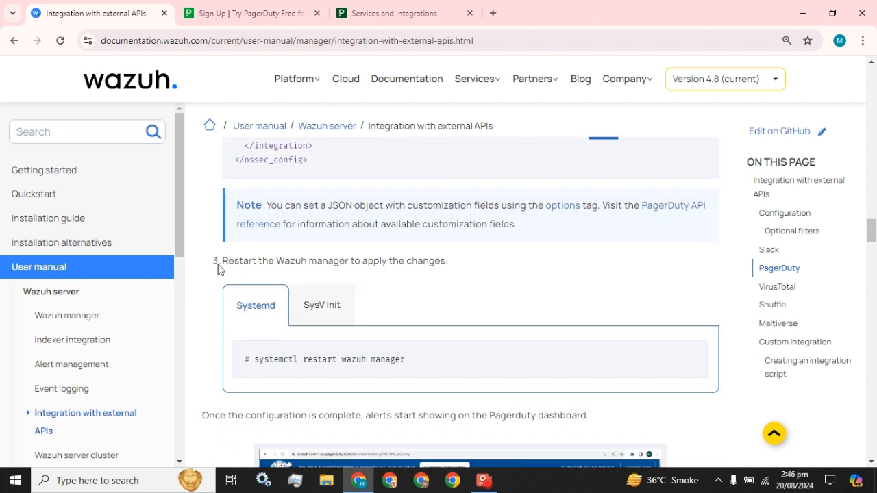
scroll(down, 3)
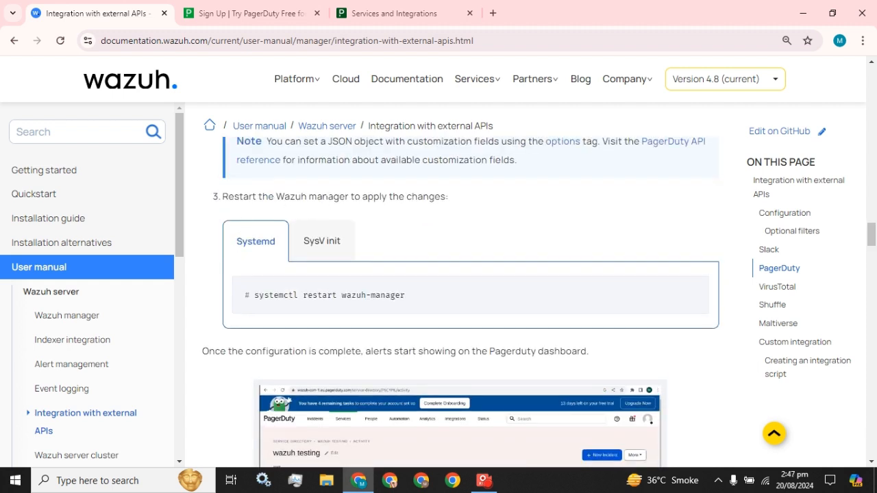
mouse_move(405, 351)
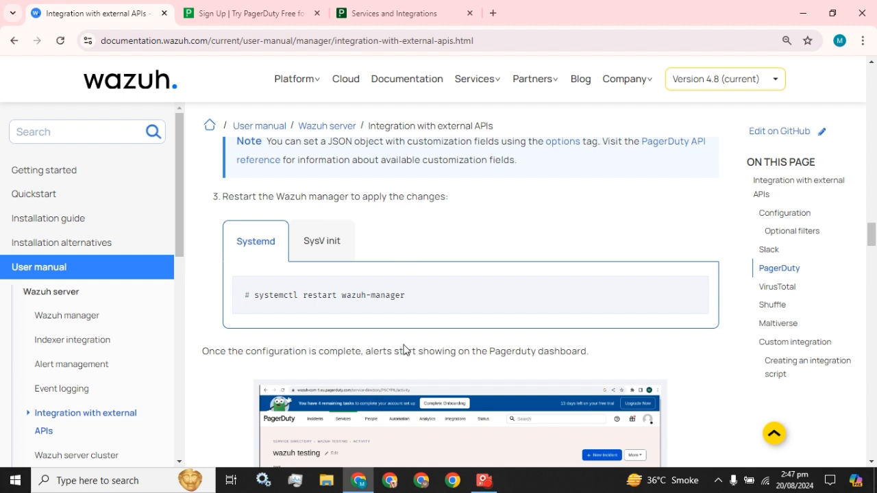
scroll(down, 3)
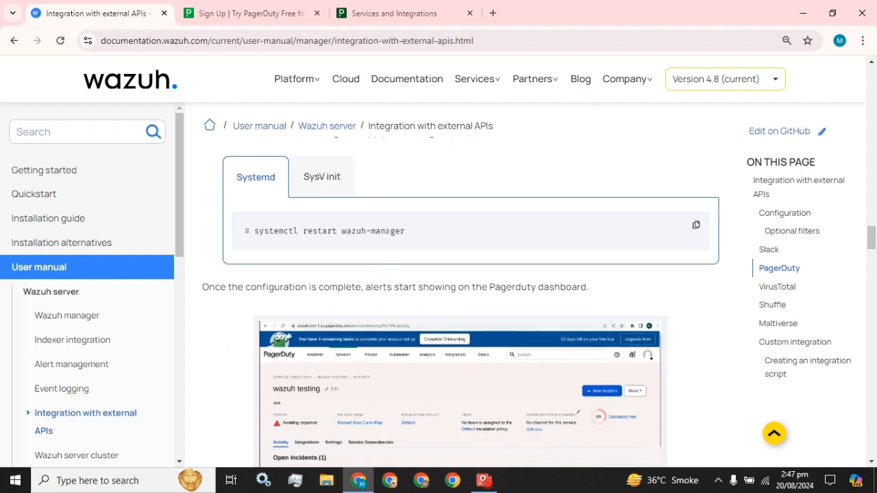
scroll(down, 3)
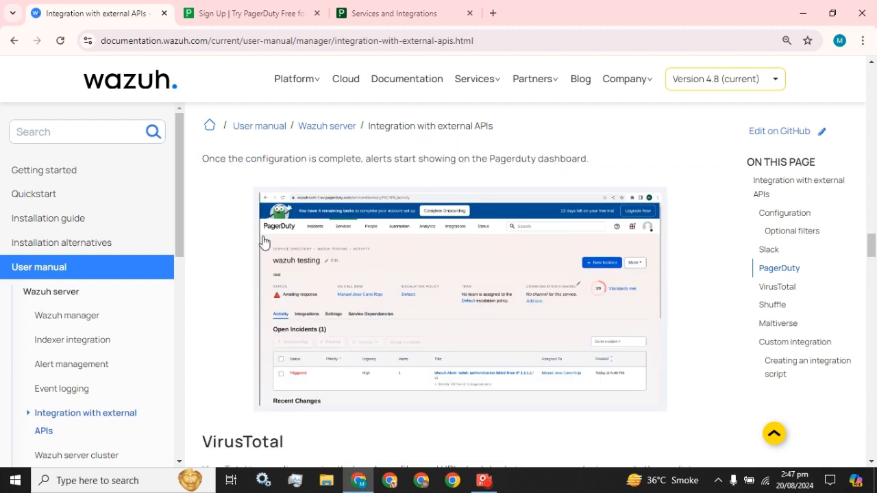
mouse_move(339, 171)
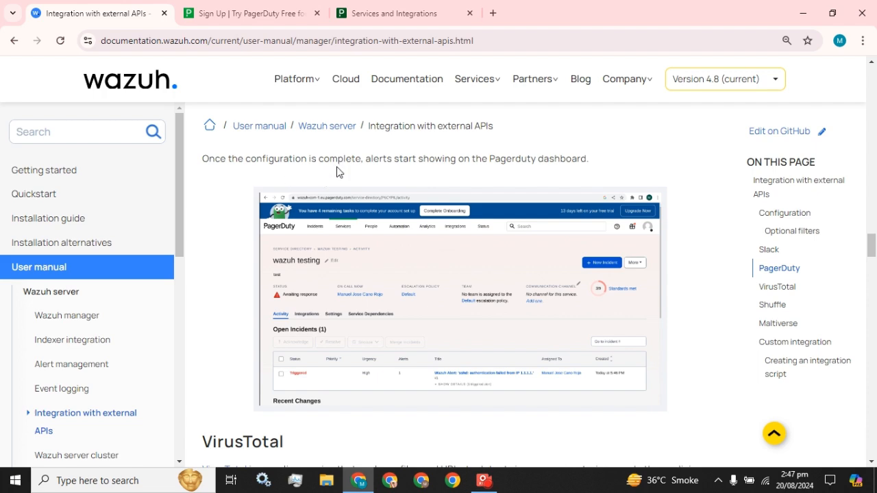
mouse_move(507, 183)
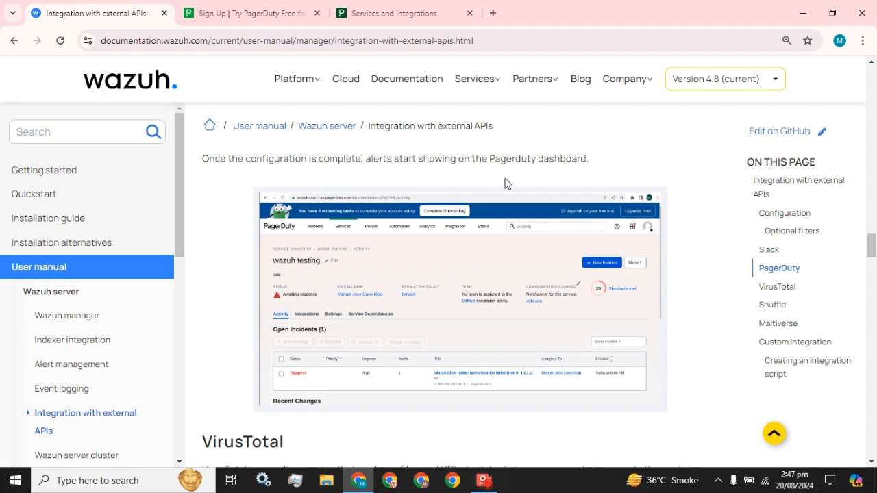
- Enlarge the PagerDuty dashboard screenshot showing one triggered incident
click(456, 312)
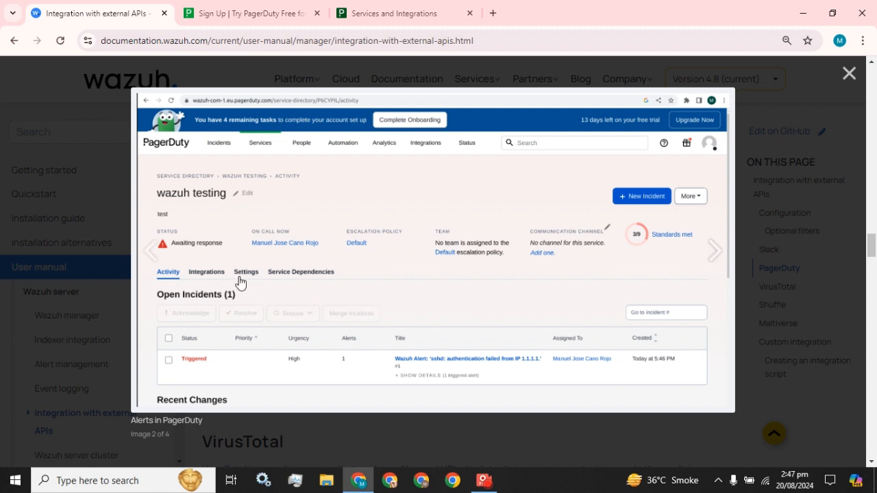
mouse_move(380, 366)
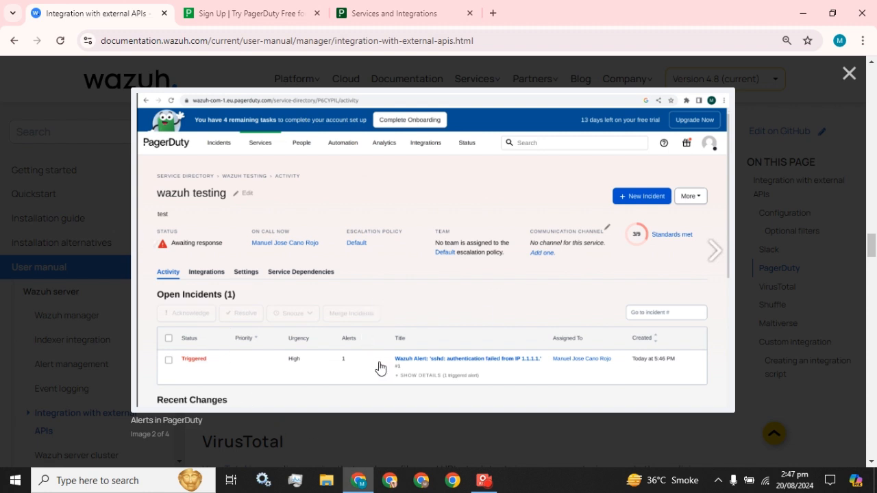
mouse_move(402, 374)
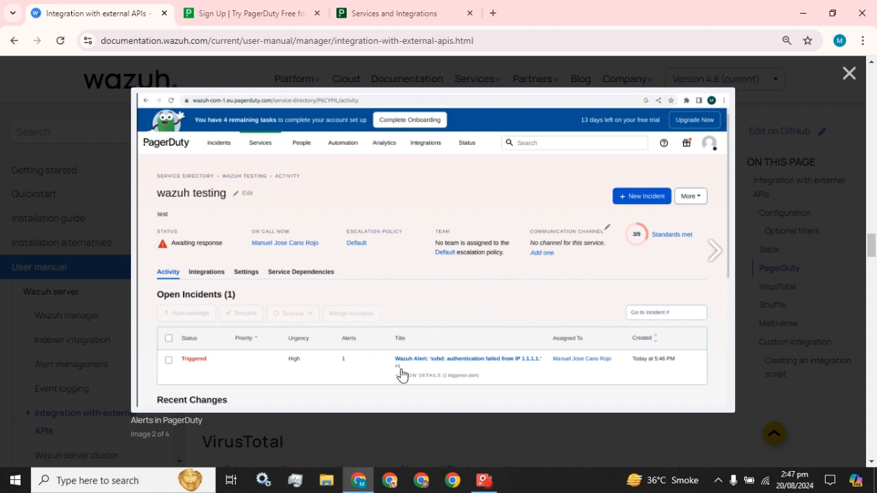
mouse_move(441, 369)
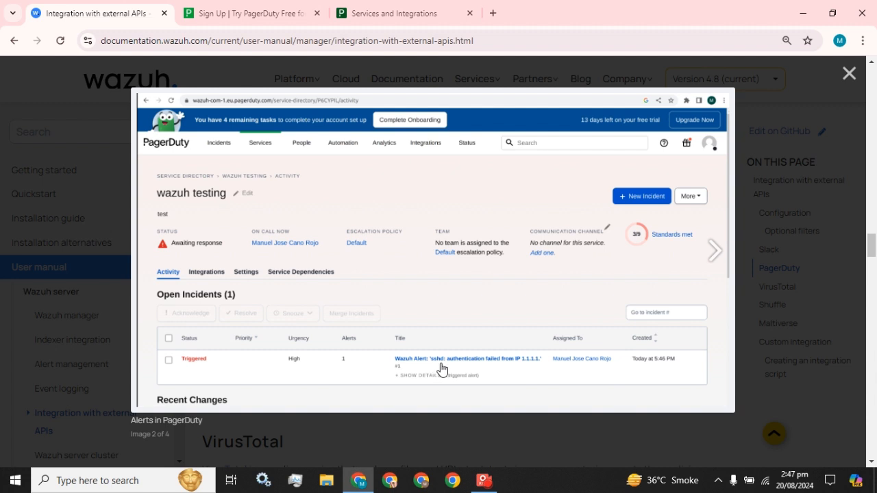
mouse_move(527, 369)
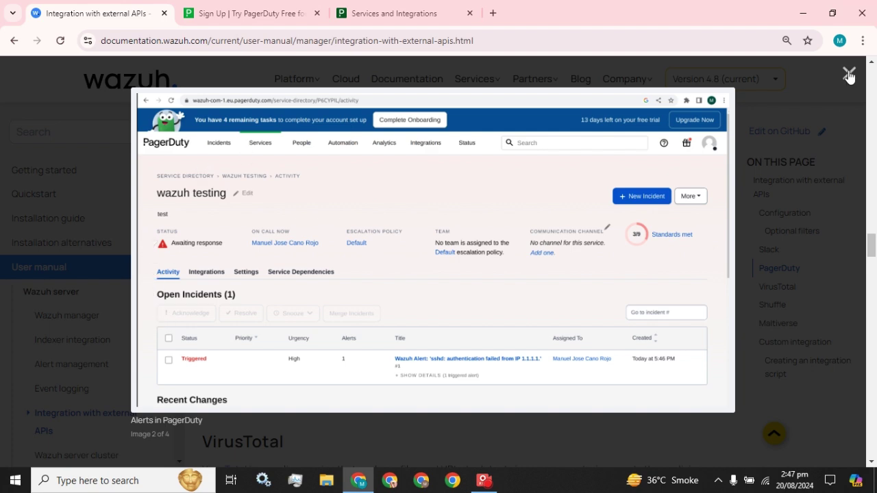
- Close the screenshot viewer and scroll back up to the ossec_config block
click(849, 73)
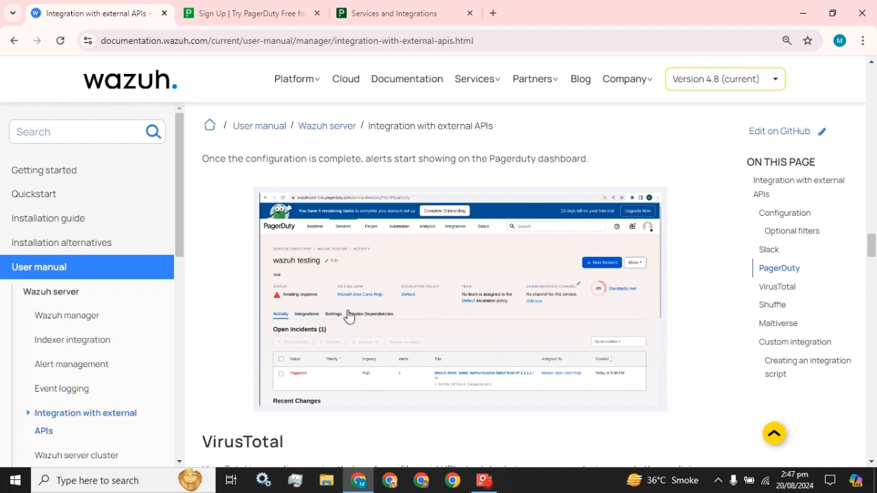
scroll(up, 3)
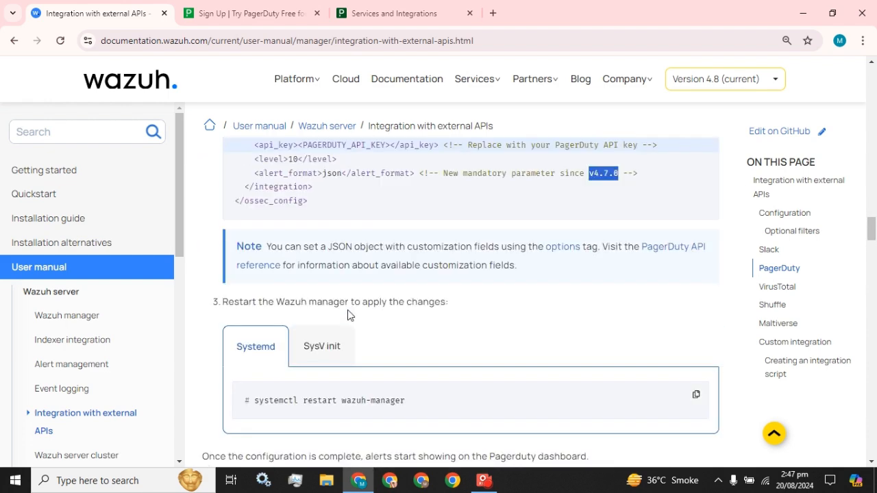
scroll(up, 3)
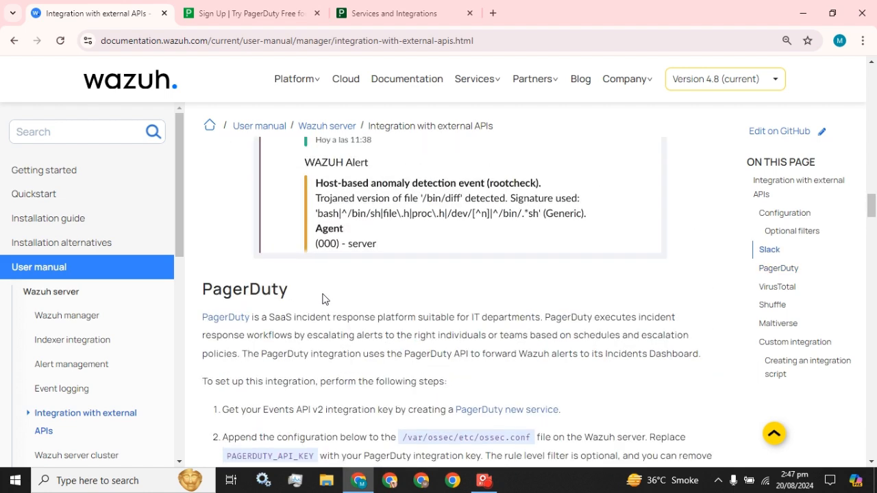
scroll(down, 3)
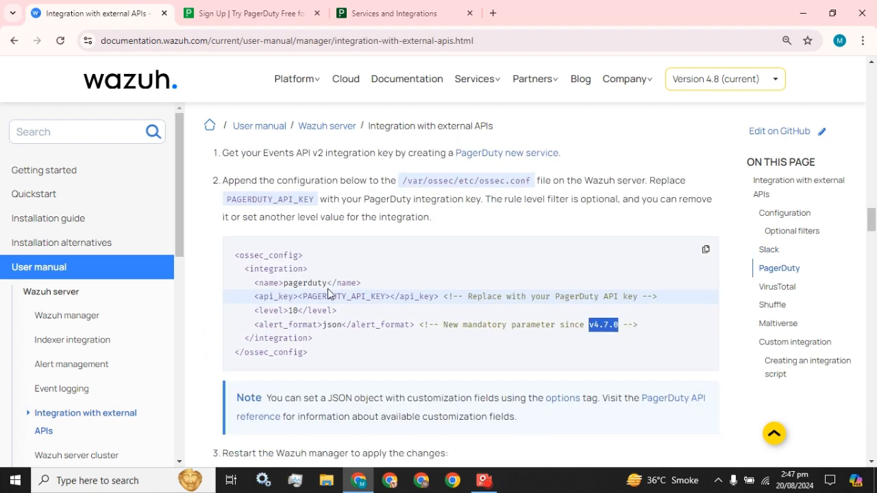